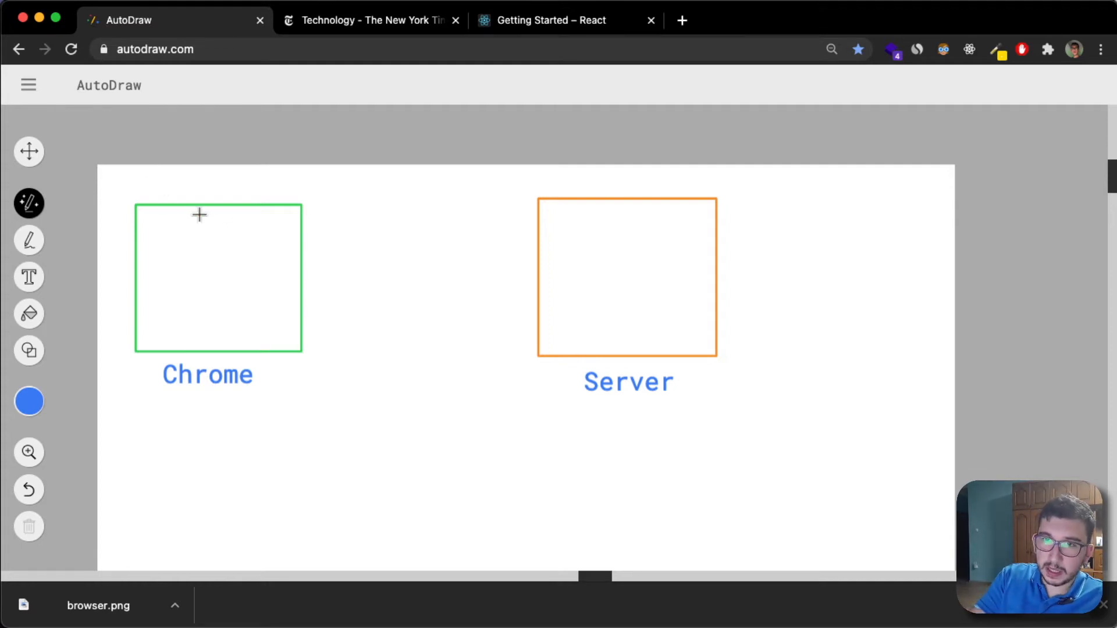
{"action": "mouse_move", "coordinate": [349, 187]}
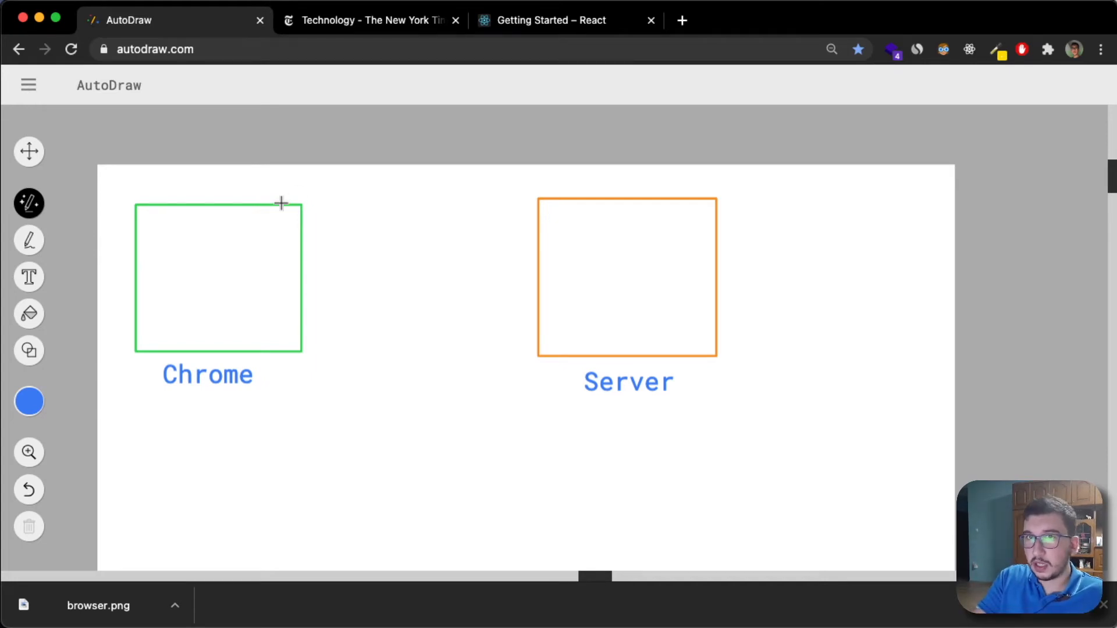
{"action": "mouse_move", "coordinate": [307, 250]}
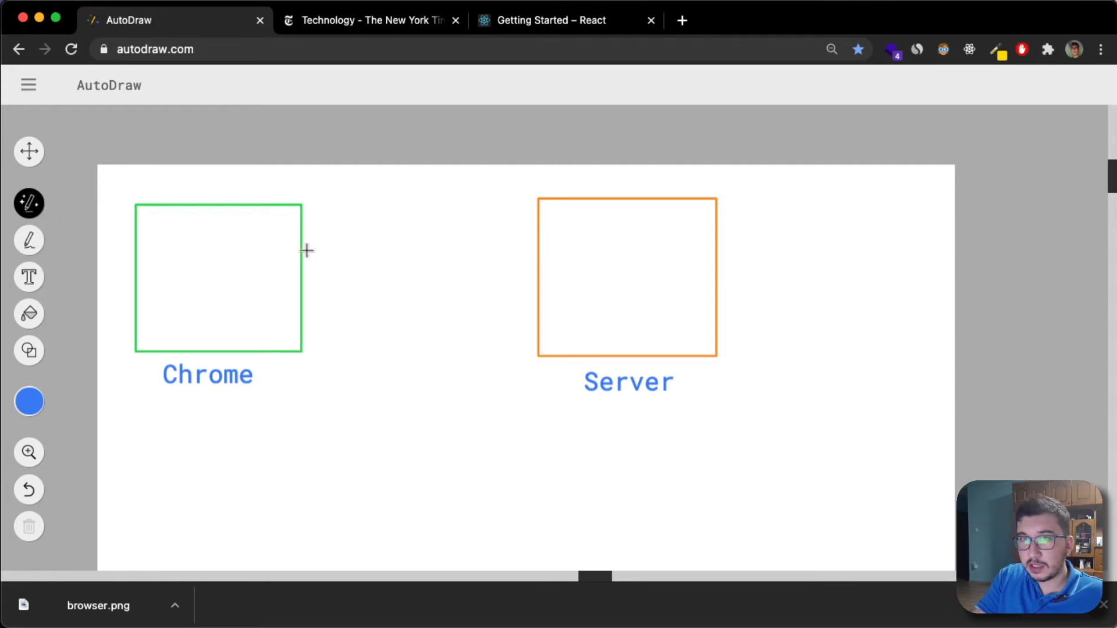
{"action": "mouse_move", "coordinate": [370, 323]}
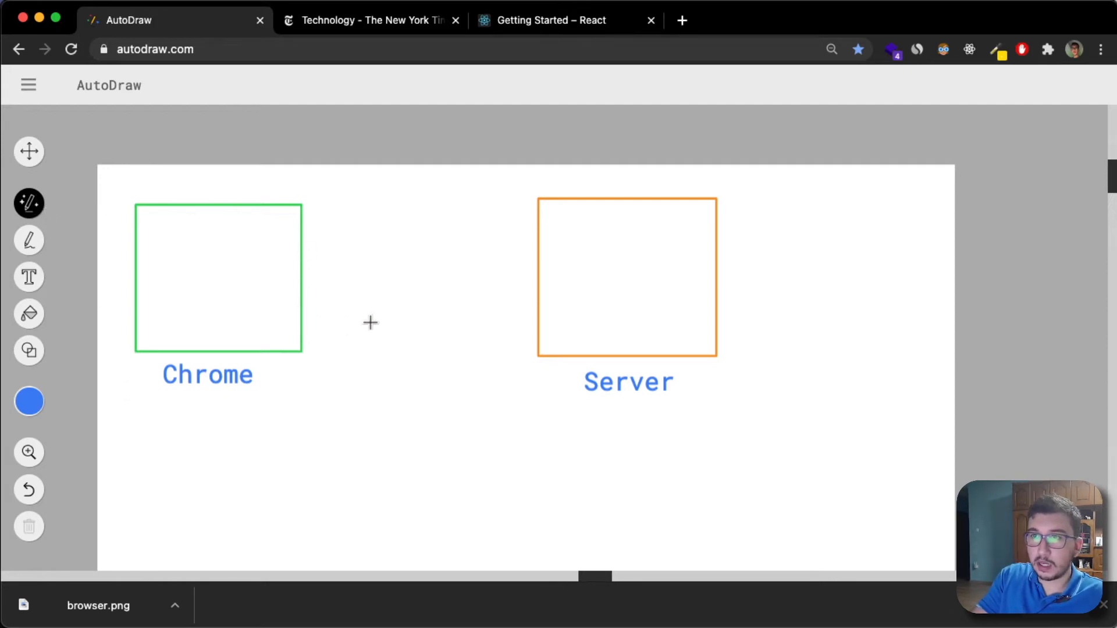
{"action": "mouse_move", "coordinate": [293, 260]}
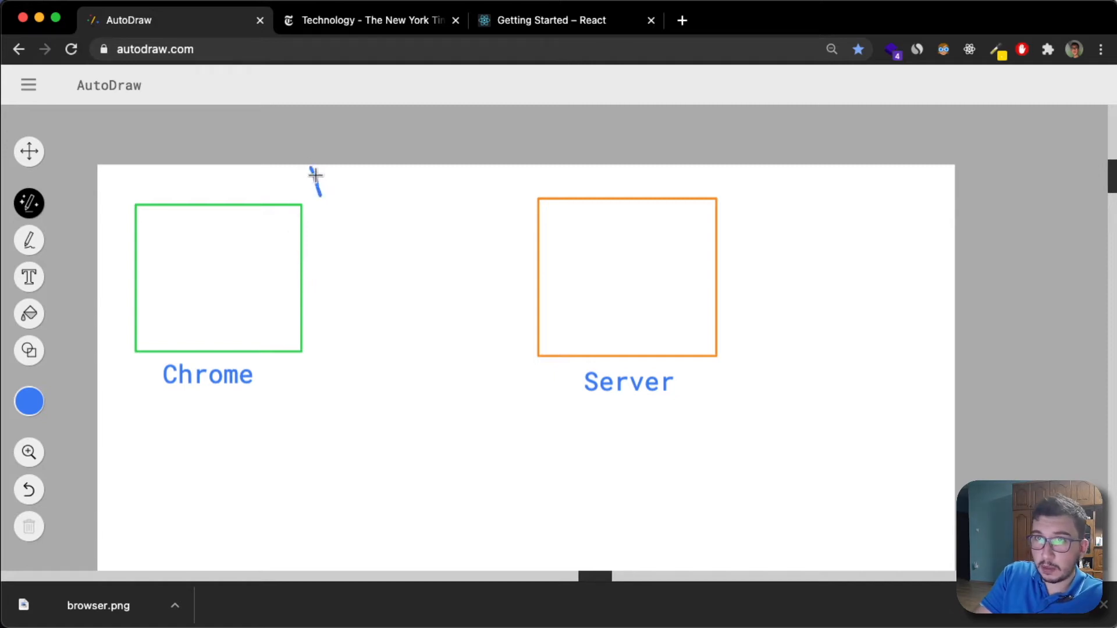
Handwrite a label, draw Chrome-to-Server and return arrows, and sketch text lines inside Chrome
{"action": "left_click_drag", "start_coordinate": [311, 167], "coordinate": [349, 188]}
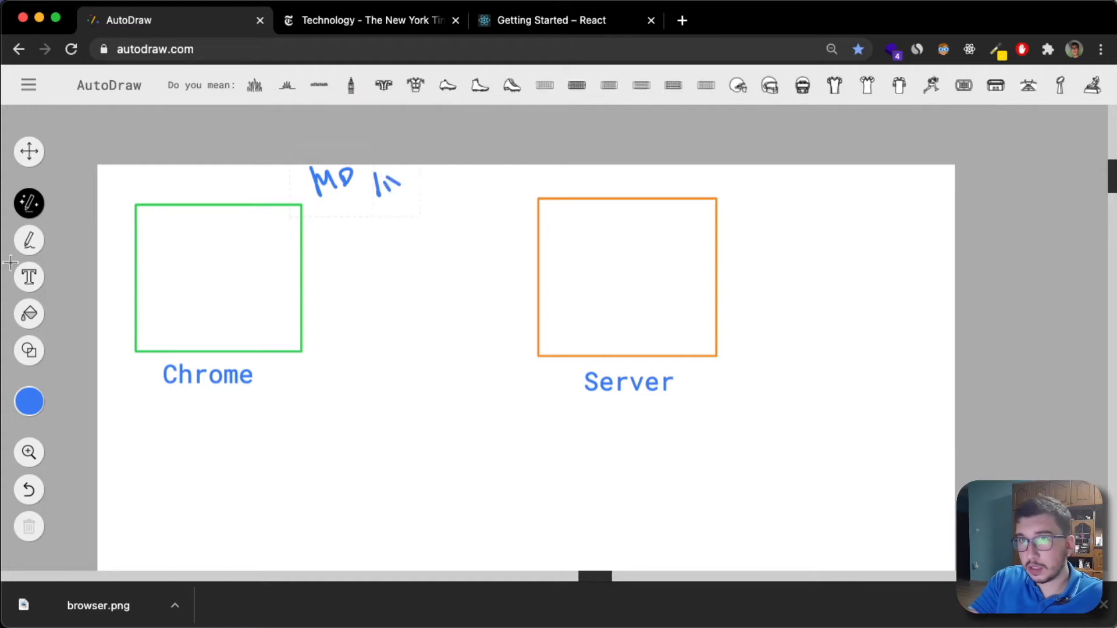
{"action": "mouse_move", "coordinate": [371, 253]}
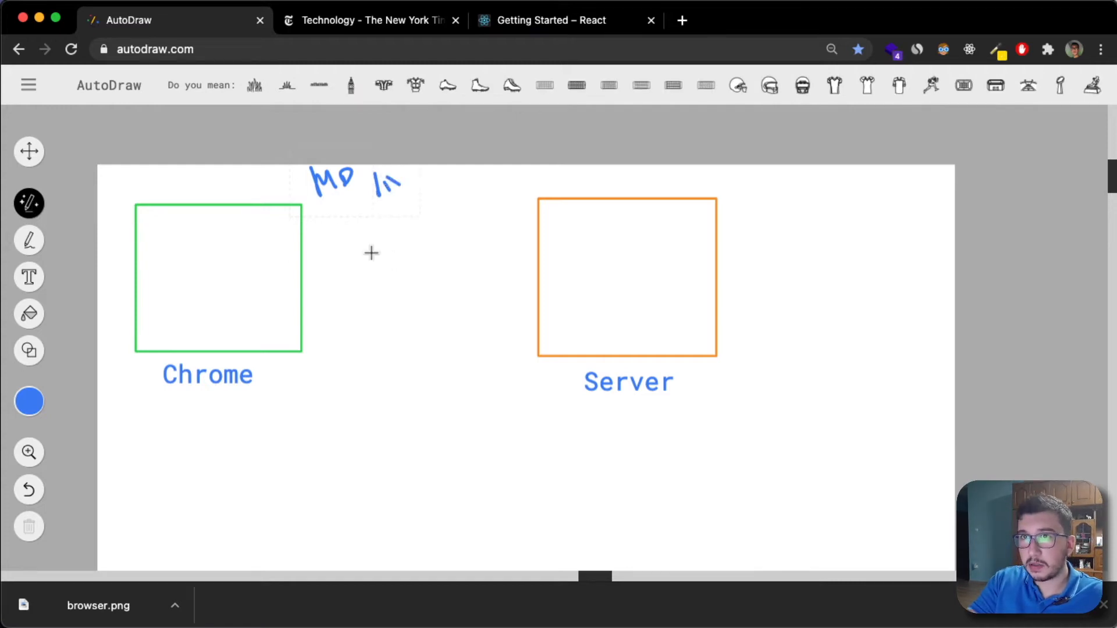
{"action": "mouse_move", "coordinate": [299, 279]}
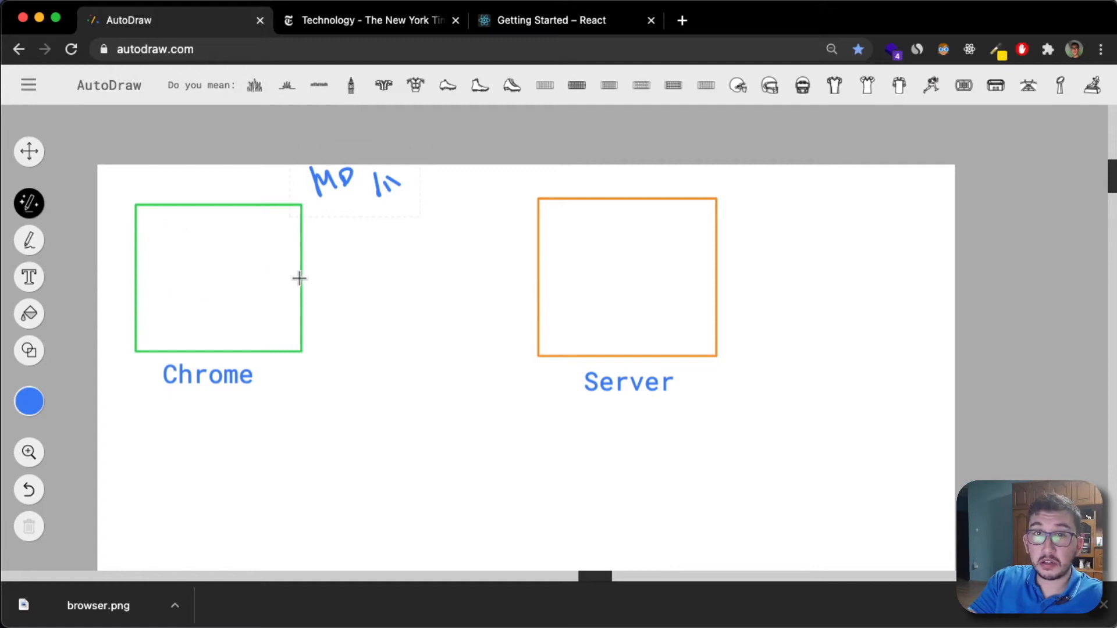
{"action": "left_click_drag", "start_coordinate": [318, 228], "coordinate": [433, 222]}
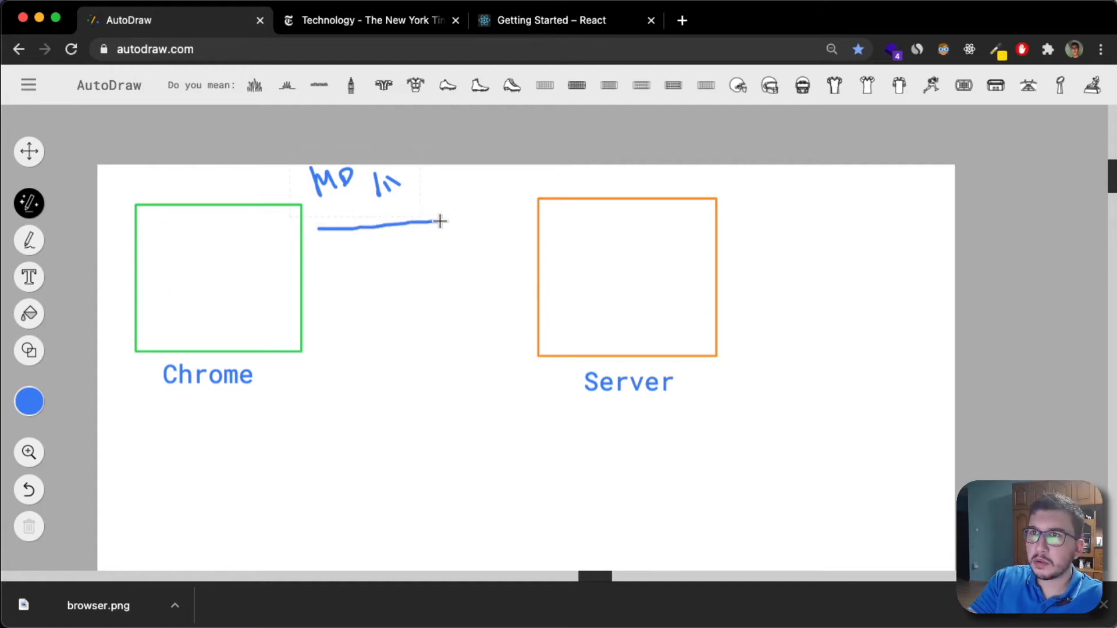
{"action": "left_click_drag", "start_coordinate": [428, 224], "coordinate": [499, 229]}
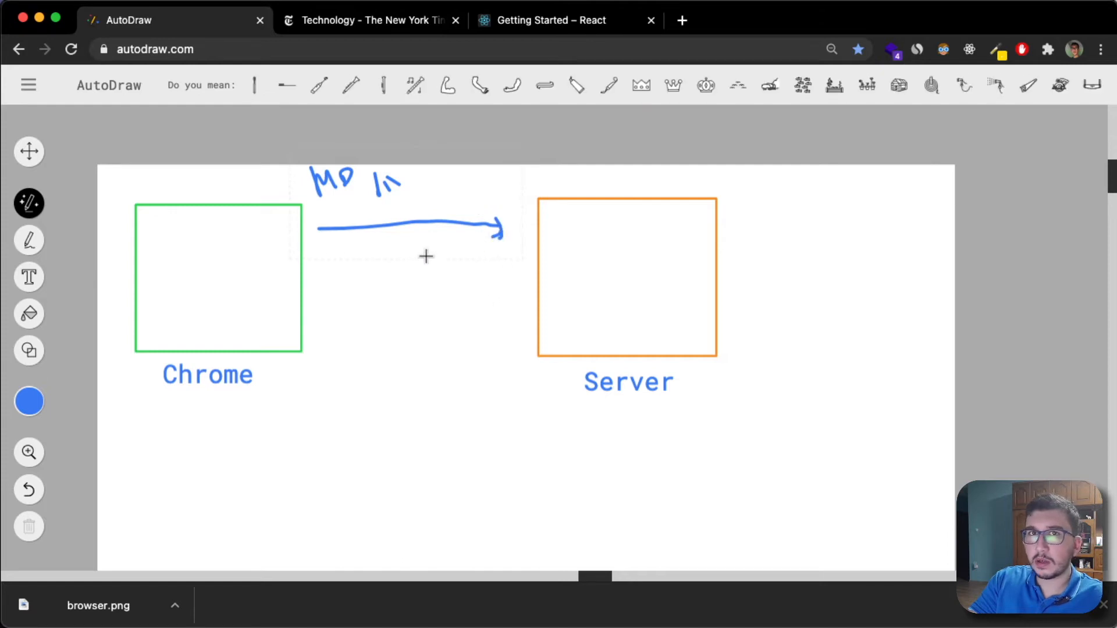
{"action": "mouse_move", "coordinate": [517, 320]}
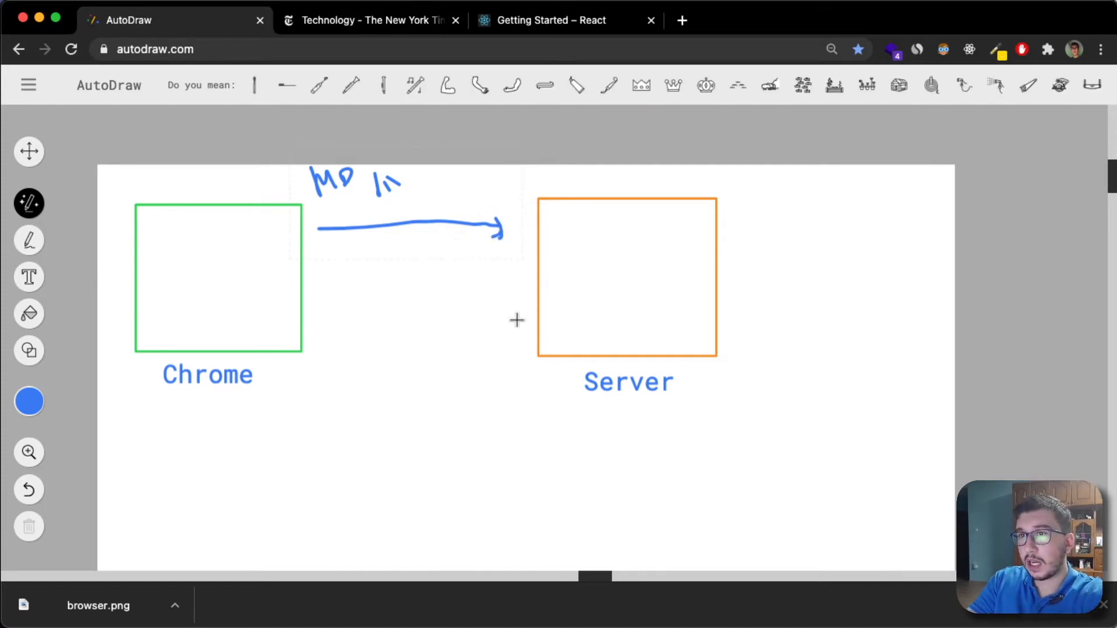
{"action": "left_click_drag", "start_coordinate": [517, 319], "coordinate": [328, 322]}
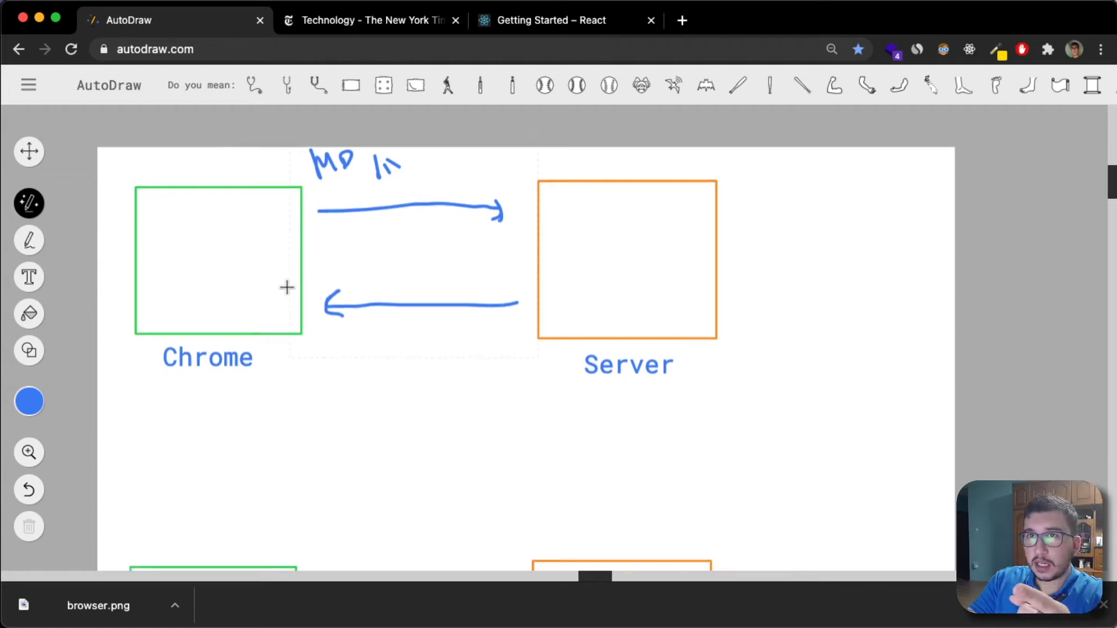
{"action": "left_click_drag", "start_coordinate": [161, 219], "coordinate": [269, 242]}
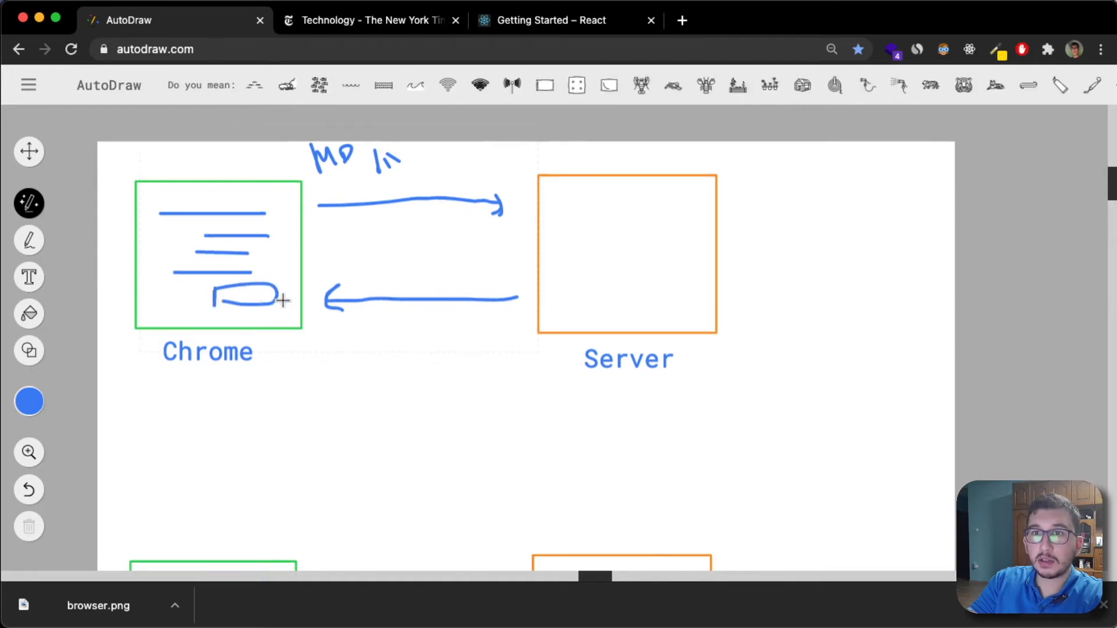
In the lower diagram, draw a mark in Chrome with doubled arrows to Server and back
{"action": "scroll", "scroll_direction": "down", "scroll_amount": 3}
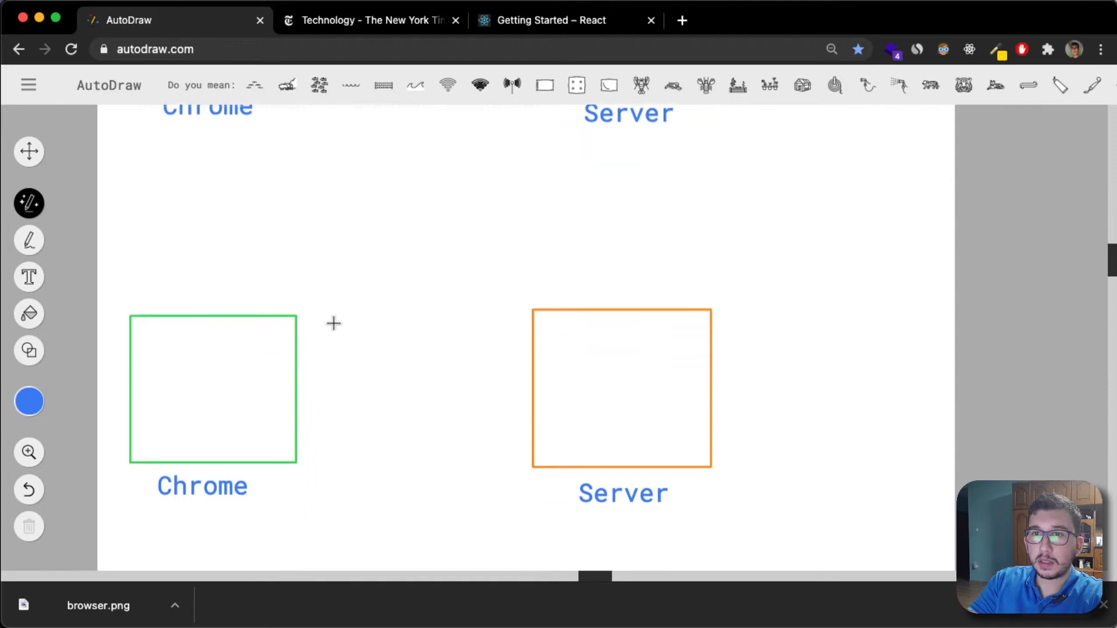
{"action": "scroll", "scroll_direction": "down", "scroll_amount": 3}
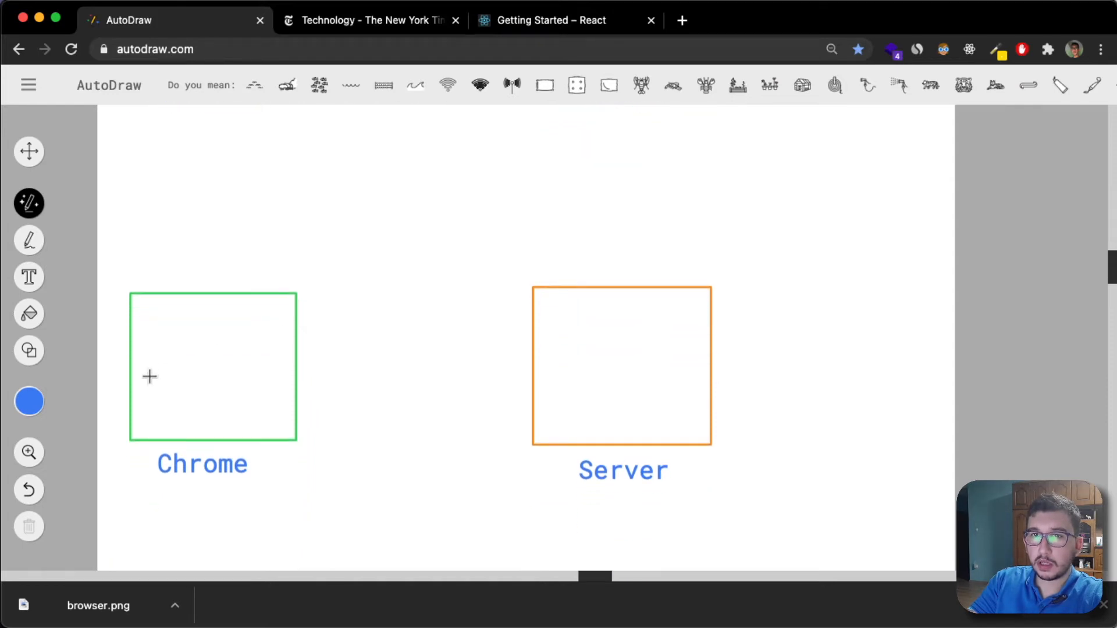
{"action": "left_click_drag", "start_coordinate": [149, 376], "coordinate": [200, 384]}
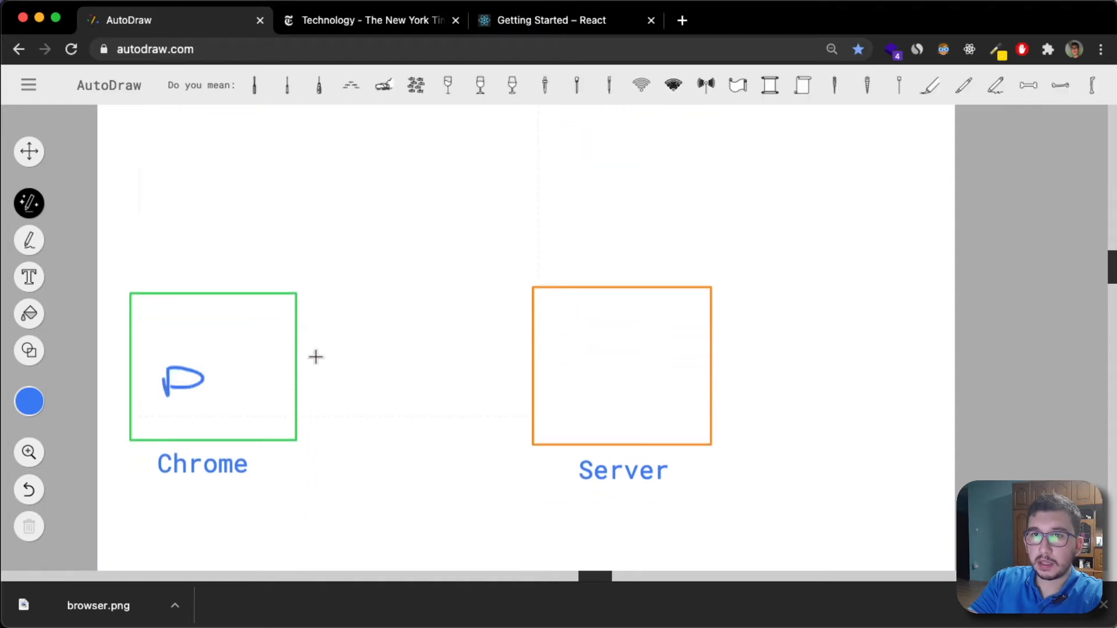
{"action": "left_click_drag", "start_coordinate": [199, 380], "coordinate": [510, 310]}
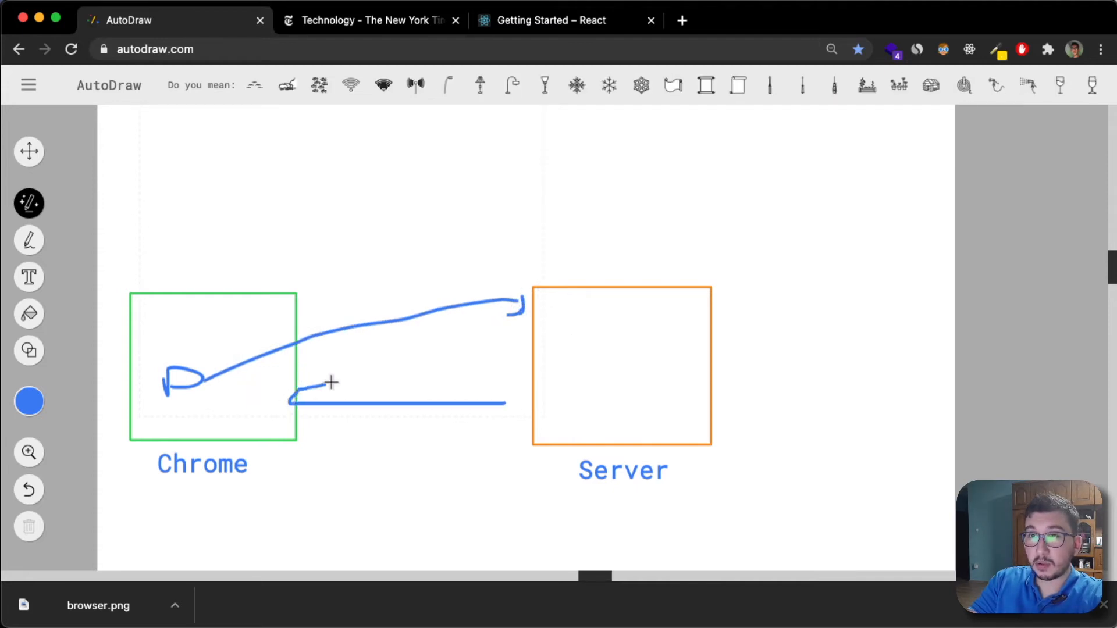
{"action": "left_click_drag", "start_coordinate": [332, 381], "coordinate": [289, 400]}
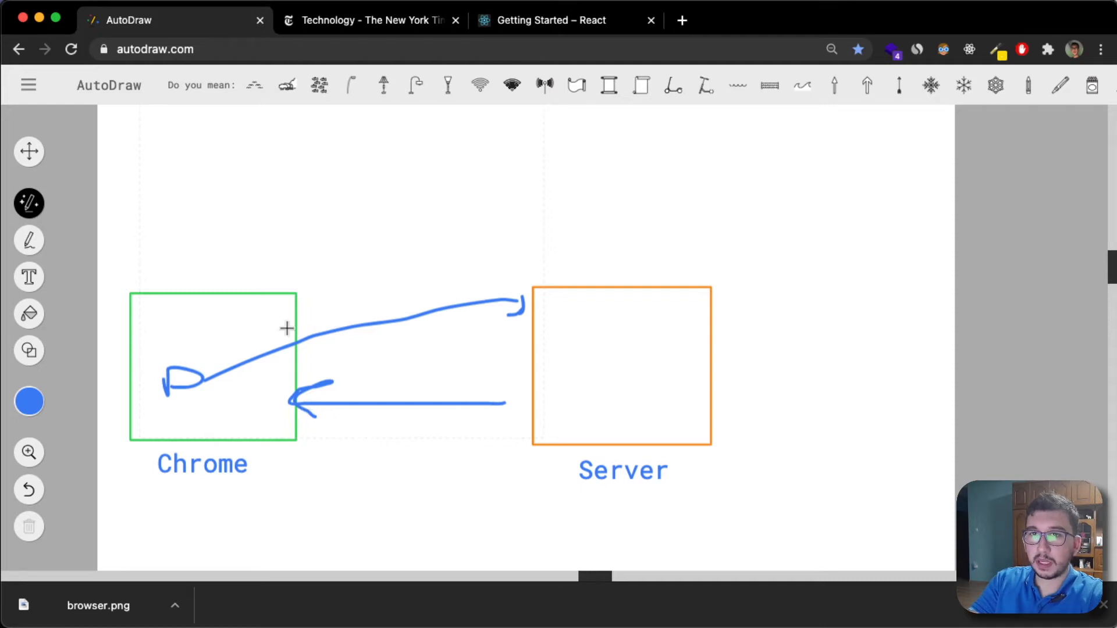
{"action": "left_click_drag", "start_coordinate": [296, 324], "coordinate": [499, 307]}
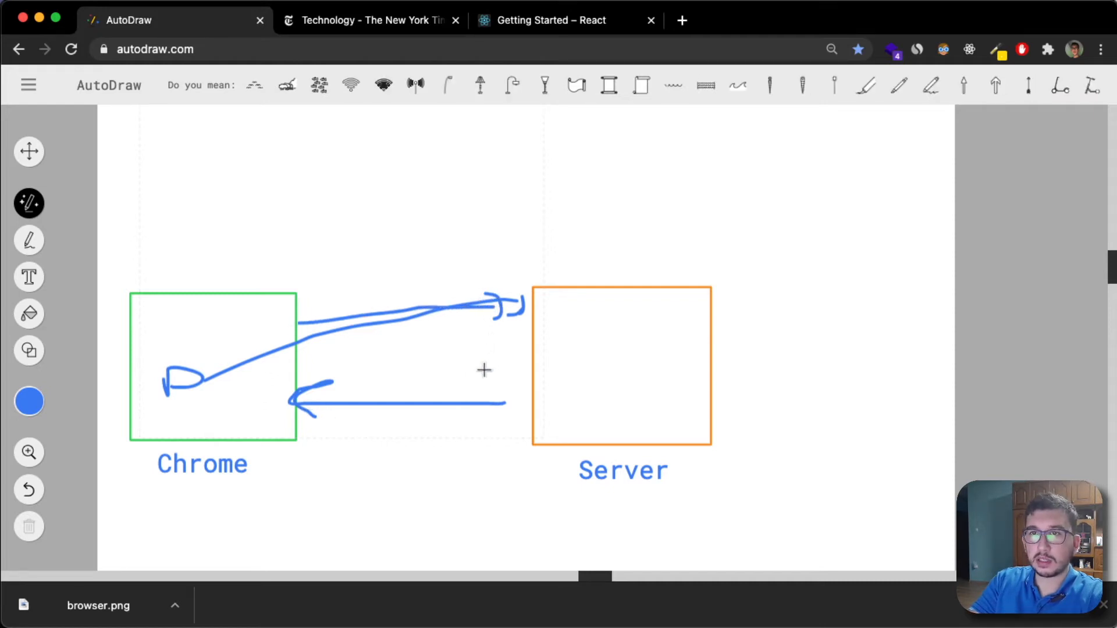
{"action": "mouse_move", "coordinate": [502, 412]}
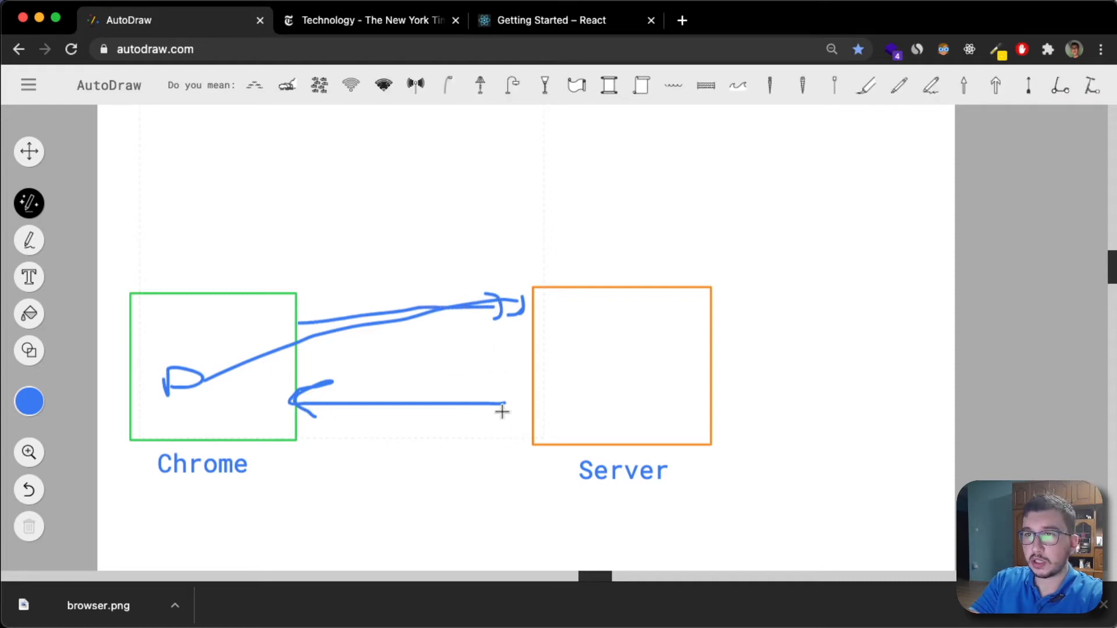
{"action": "left_click_drag", "start_coordinate": [506, 412], "coordinate": [286, 409]}
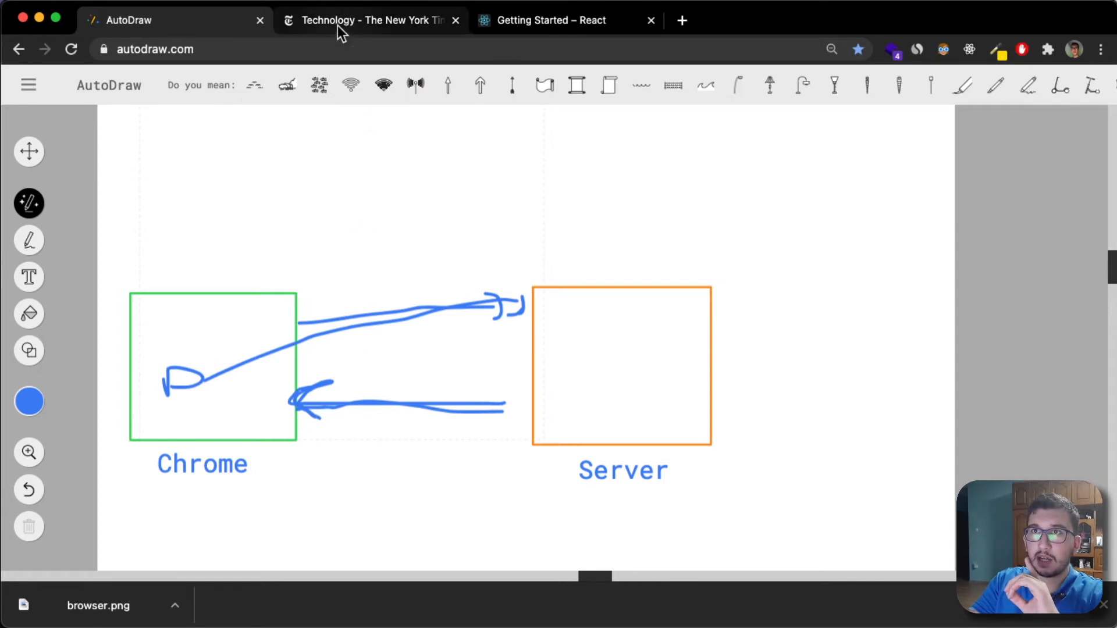
Reload the New York Times Technology page, alternating with the AutoDraw diagram tab
{"action": "left_click", "coordinate": [371, 20]}
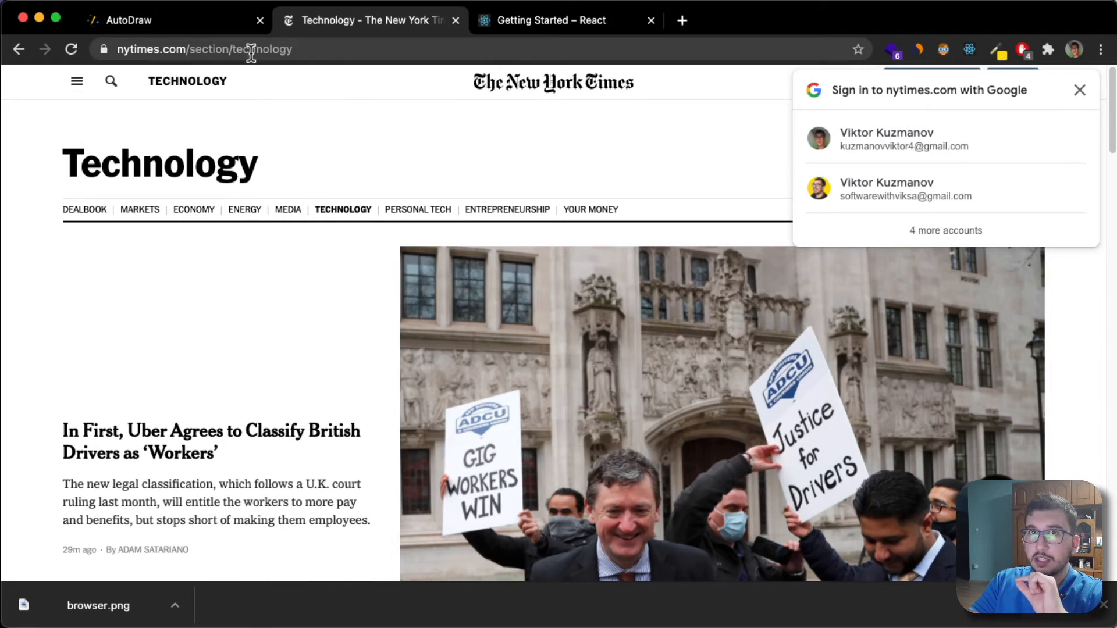
{"action": "left_click", "coordinate": [128, 20]}
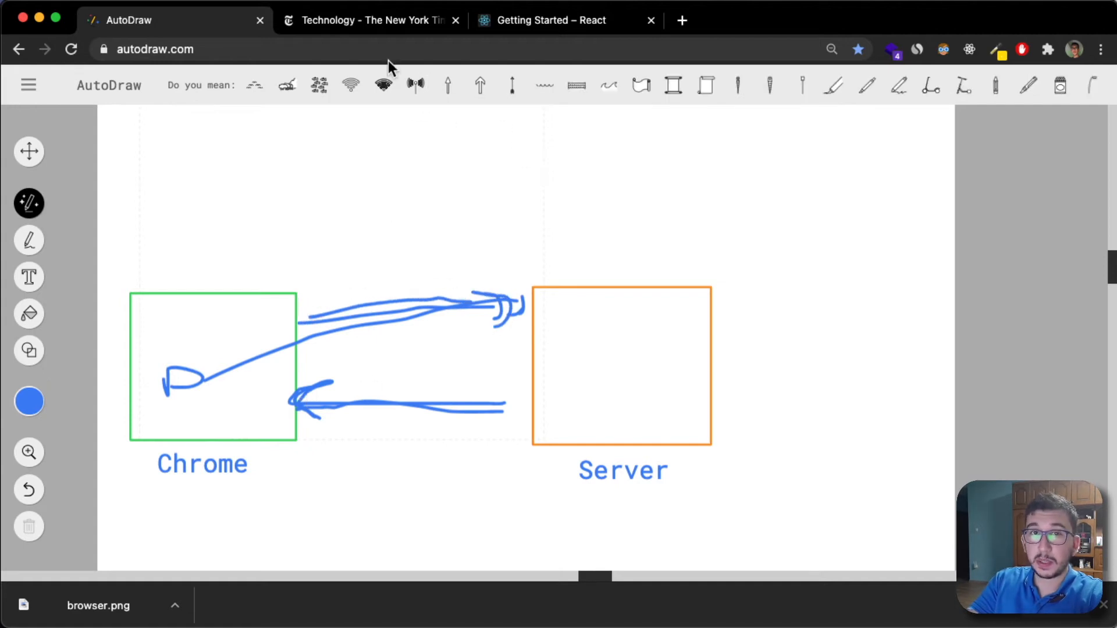
{"action": "left_click", "coordinate": [370, 20]}
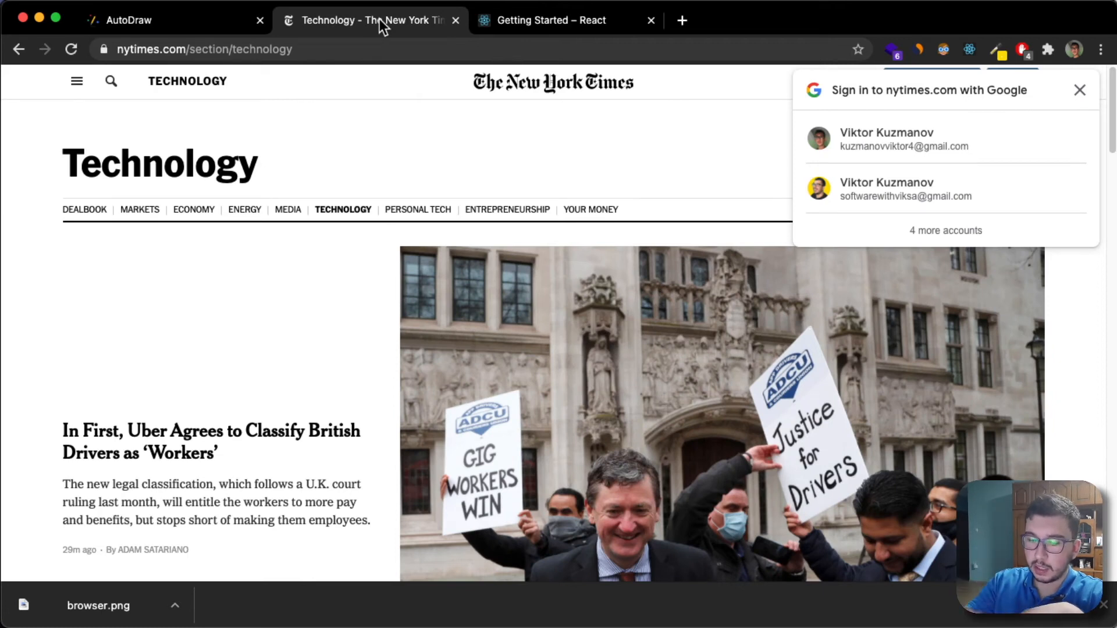
{"action": "mouse_move", "coordinate": [216, 80]}
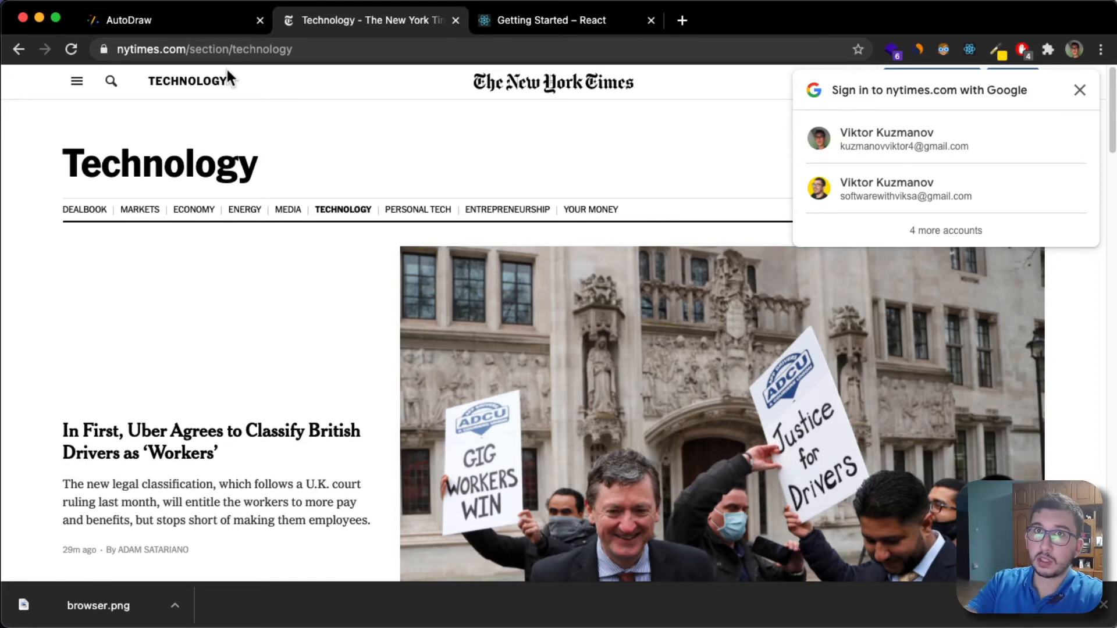
{"action": "mouse_move", "coordinate": [325, 85]}
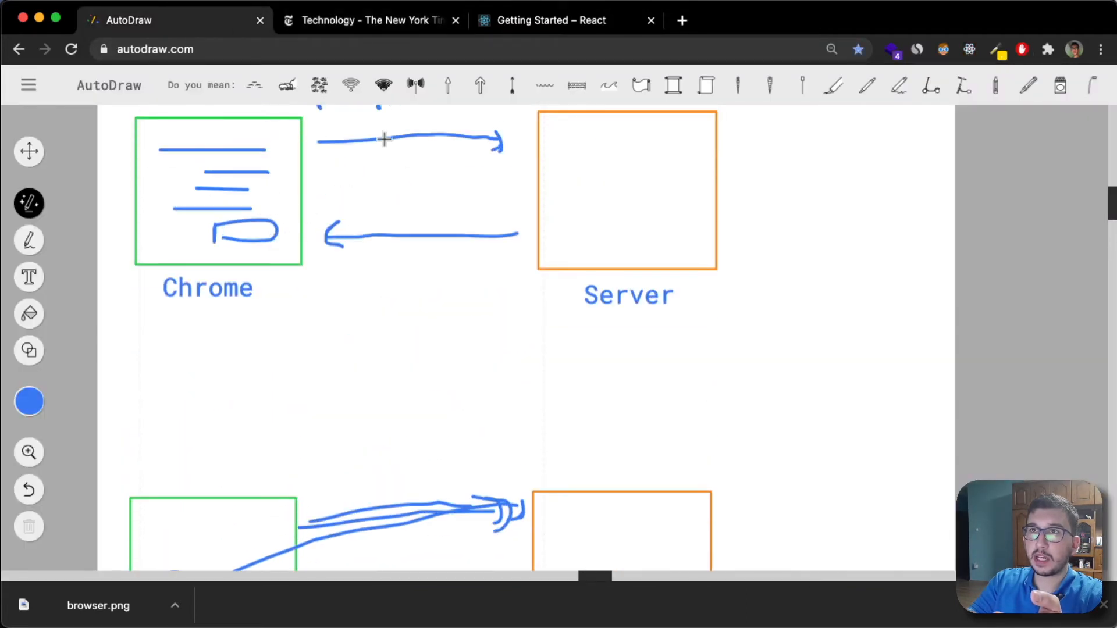
{"action": "left_click", "coordinate": [371, 20]}
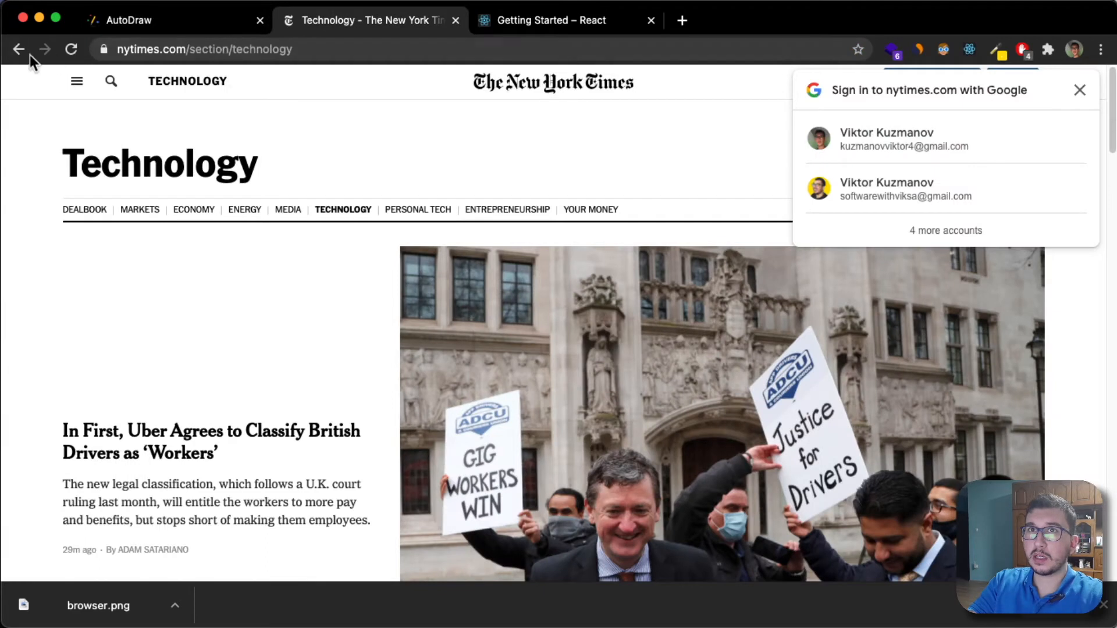
{"action": "left_click", "coordinate": [70, 49]}
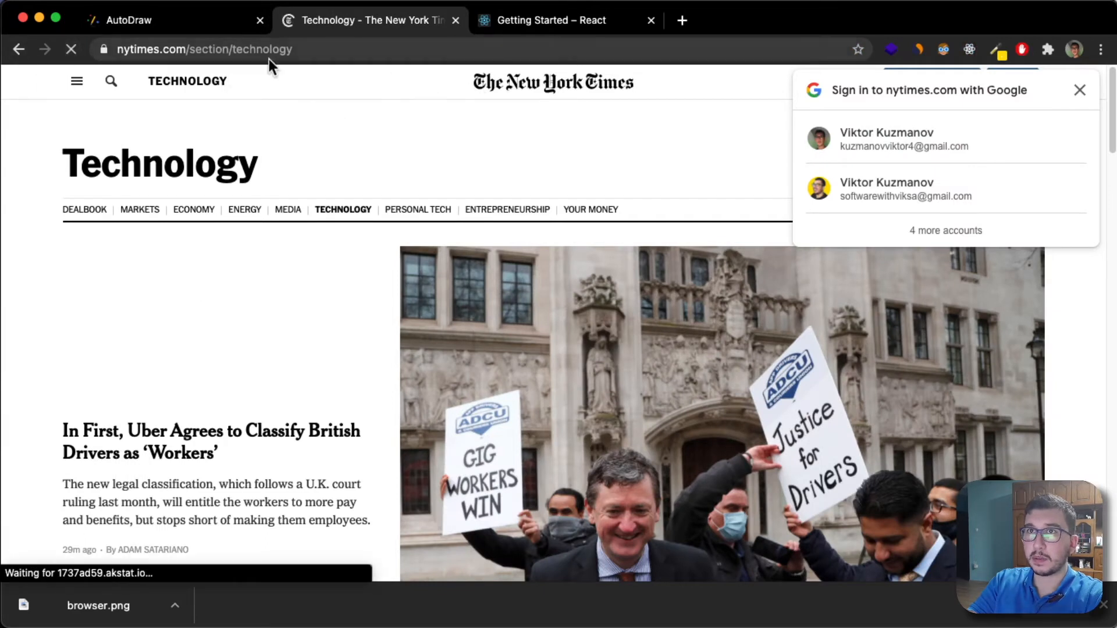
{"action": "left_click", "coordinate": [128, 20]}
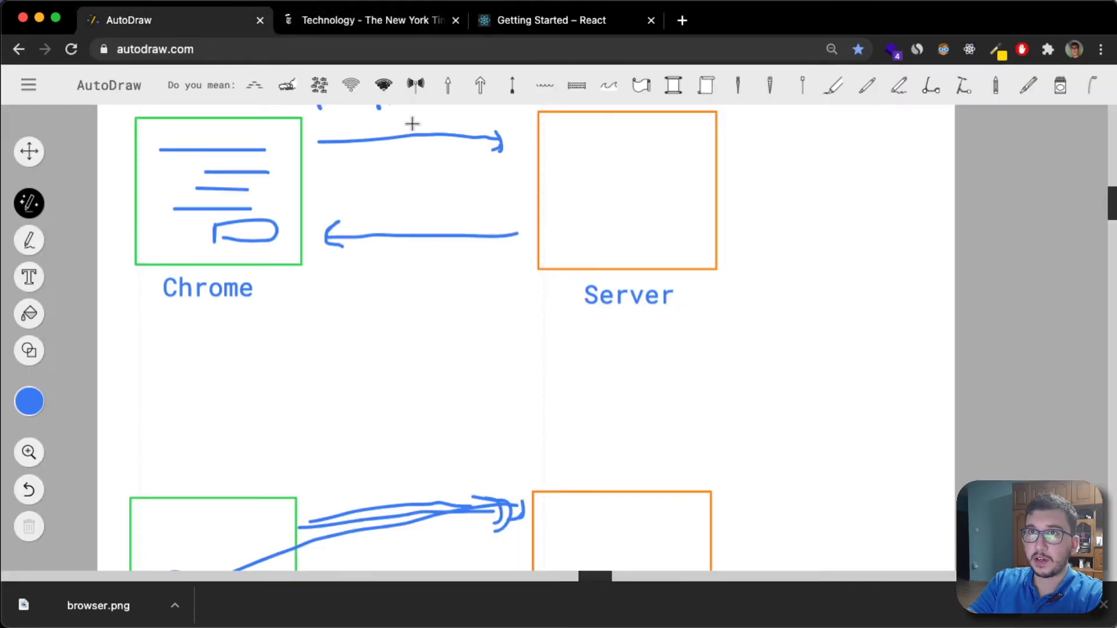
{"action": "left_click", "coordinate": [371, 20]}
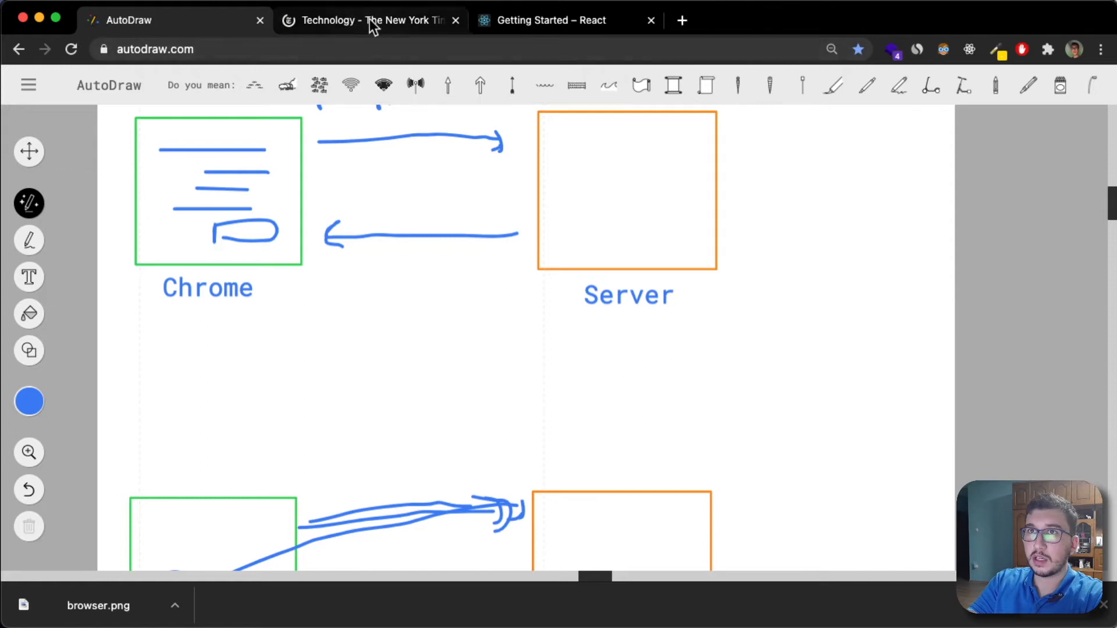
{"action": "left_click", "coordinate": [369, 20]}
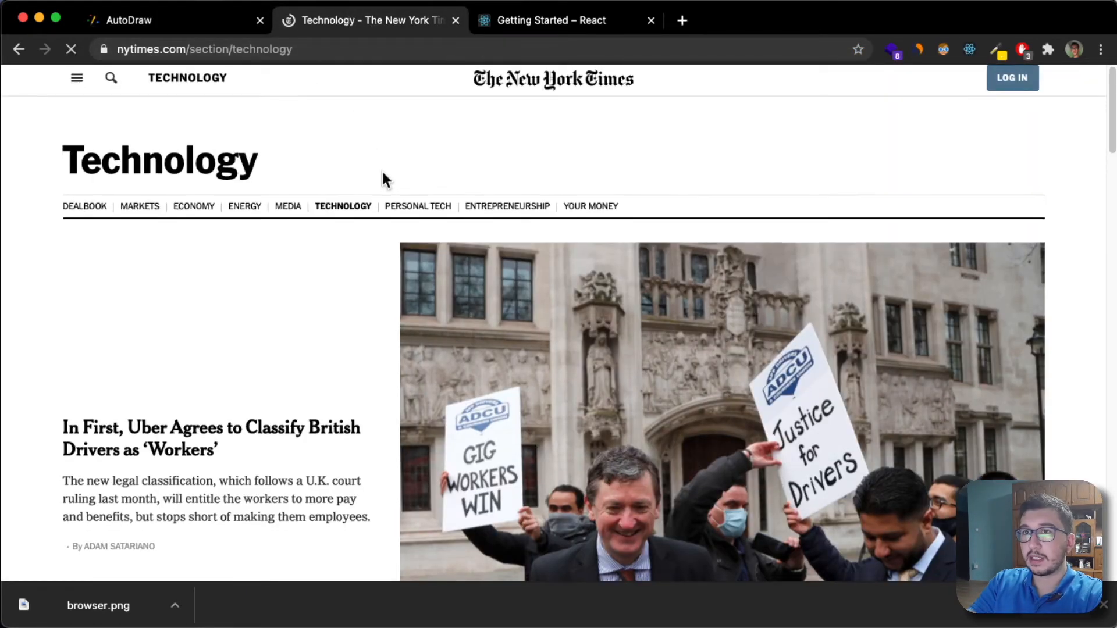
{"action": "scroll", "scroll_direction": "down", "scroll_amount": 3}
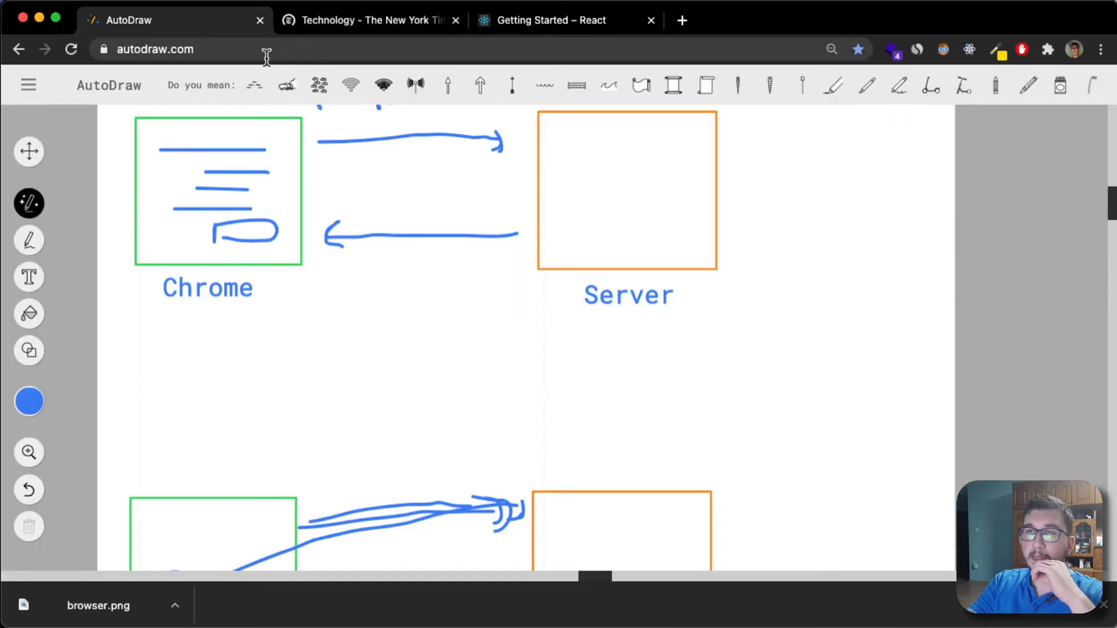
{"action": "scroll", "scroll_direction": "down", "scroll_amount": 3}
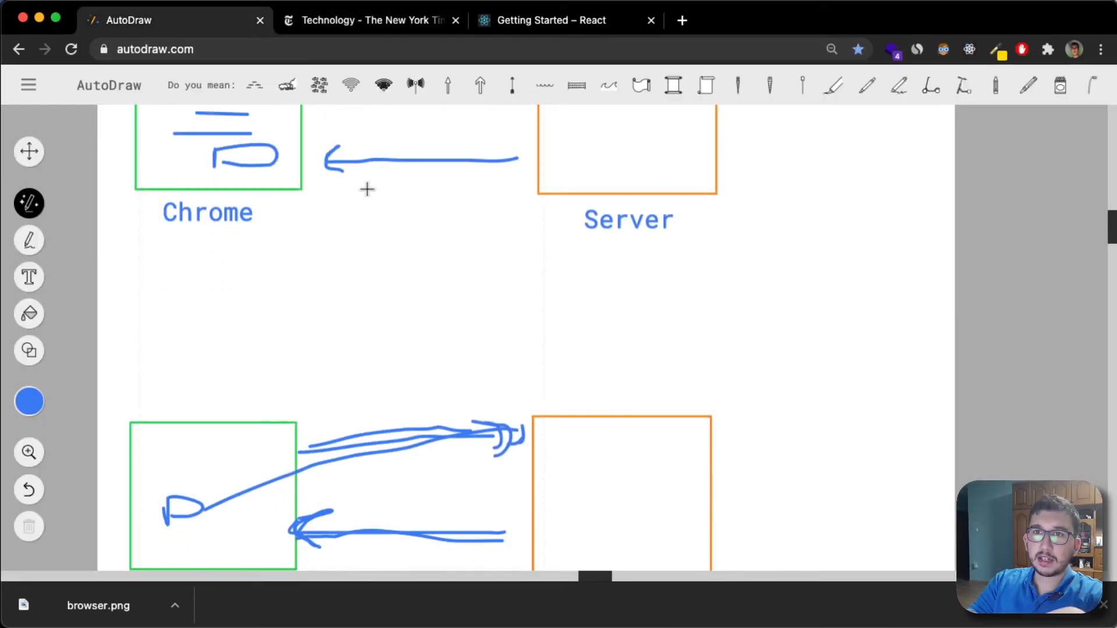
Open Energy & Environment from the NYT Technology section links, then return to AutoDraw
{"action": "left_click", "coordinate": [371, 20]}
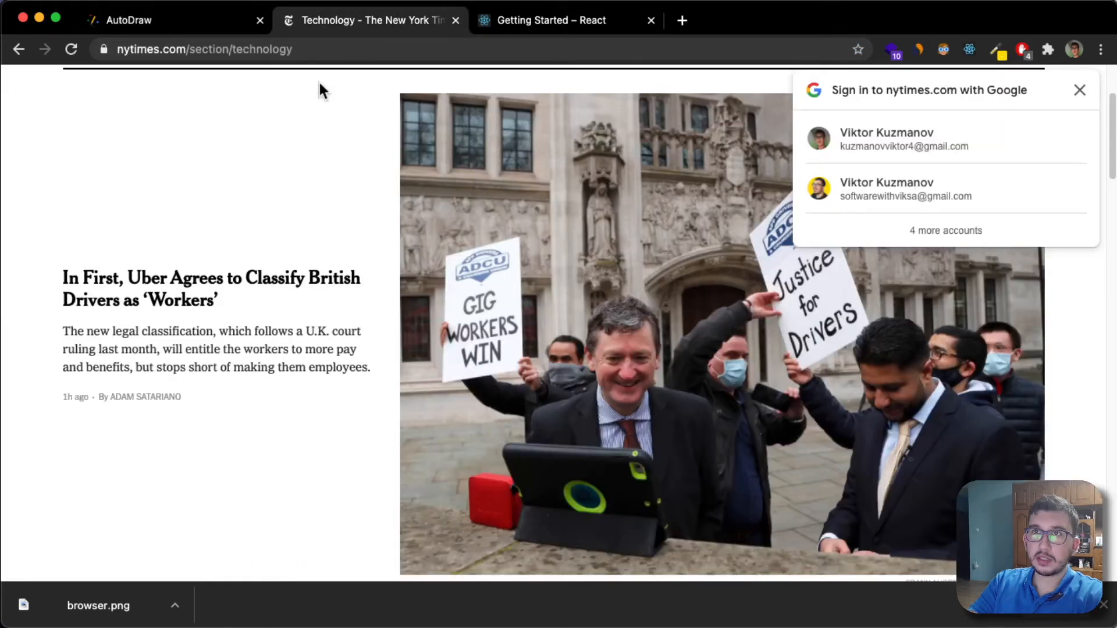
{"action": "left_click", "coordinate": [128, 20]}
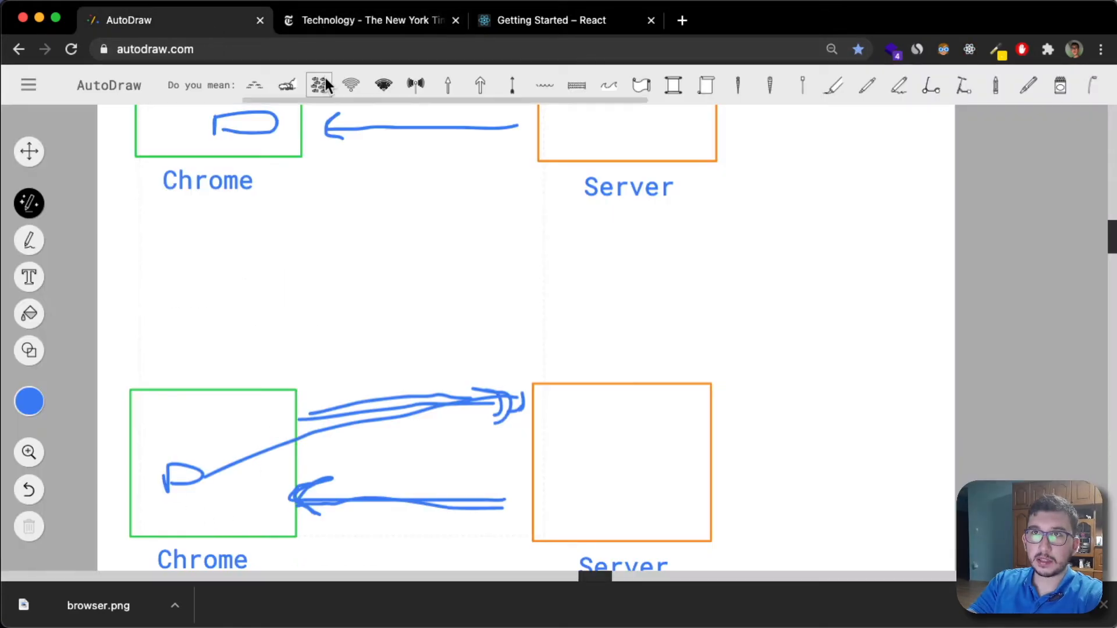
{"action": "left_click", "coordinate": [371, 20]}
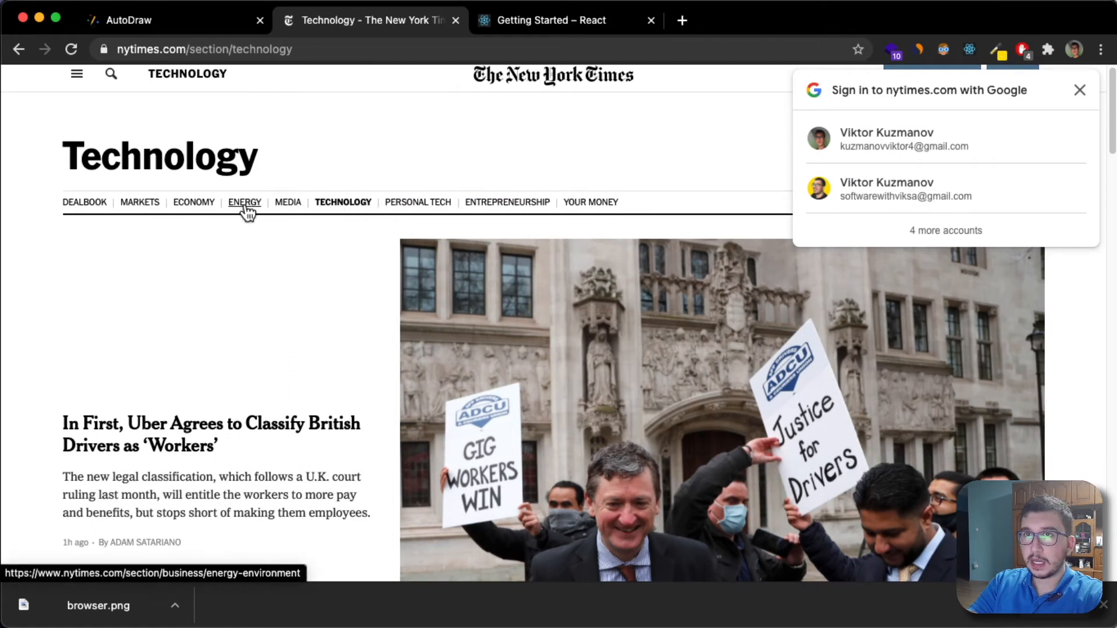
{"action": "left_click", "coordinate": [245, 202]}
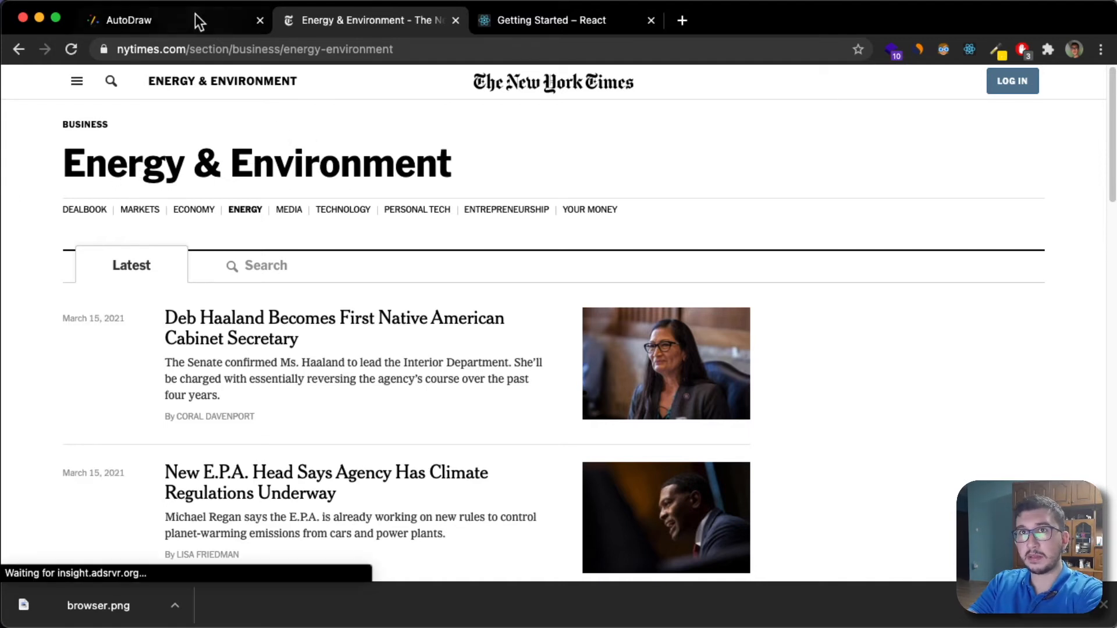
{"action": "left_click", "coordinate": [128, 20]}
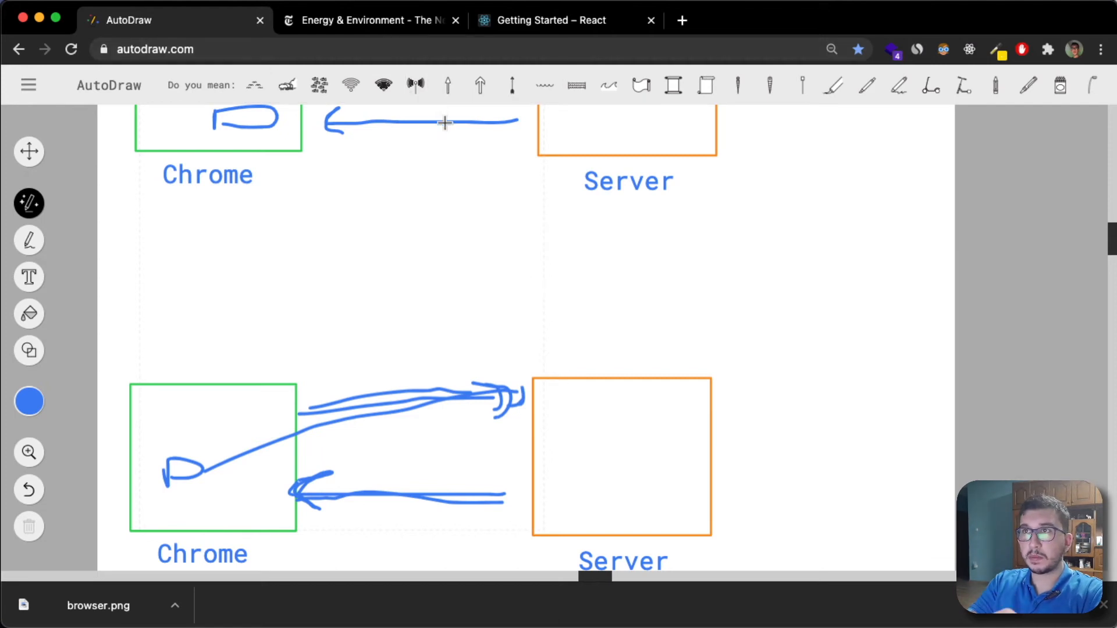
{"action": "scroll", "scroll_direction": "down", "scroll_amount": 3}
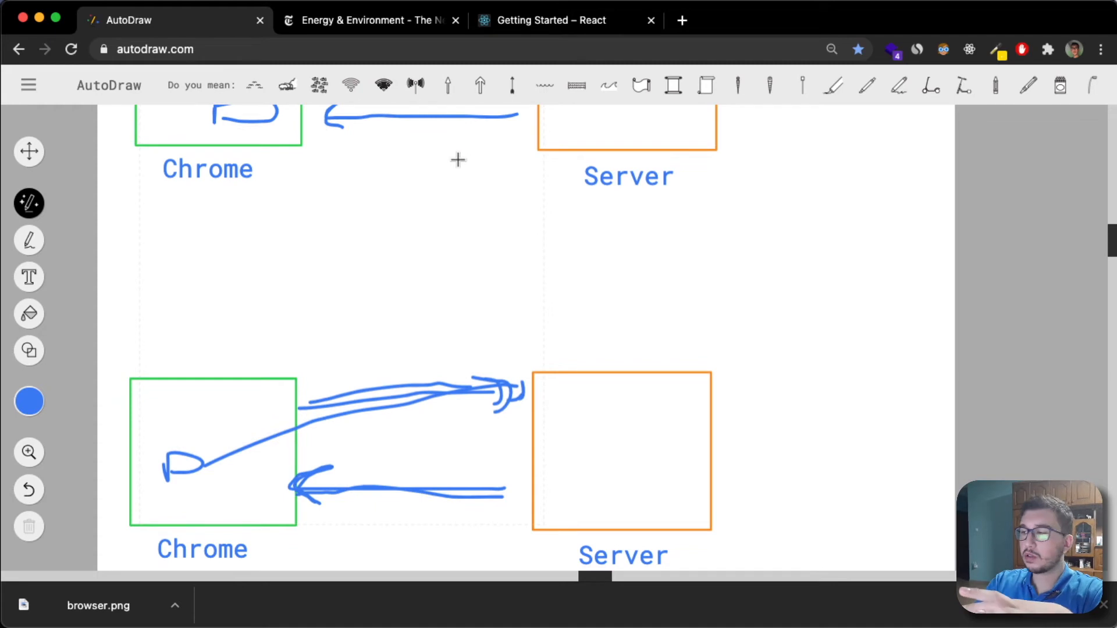
{"action": "mouse_move", "coordinate": [460, 160]}
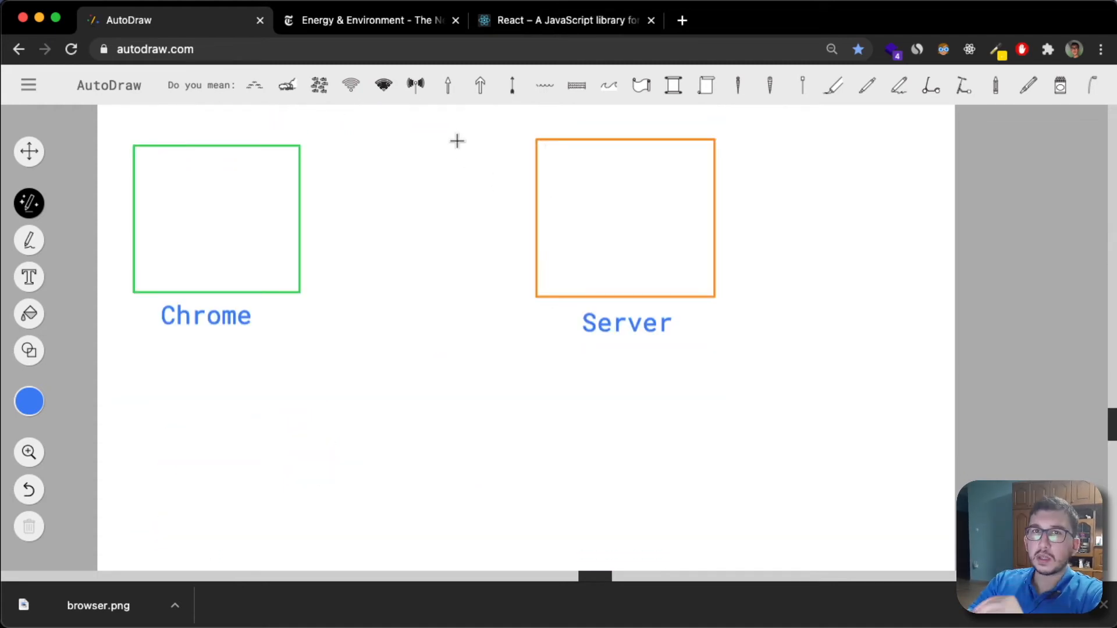
{"action": "mouse_move", "coordinate": [342, 168]}
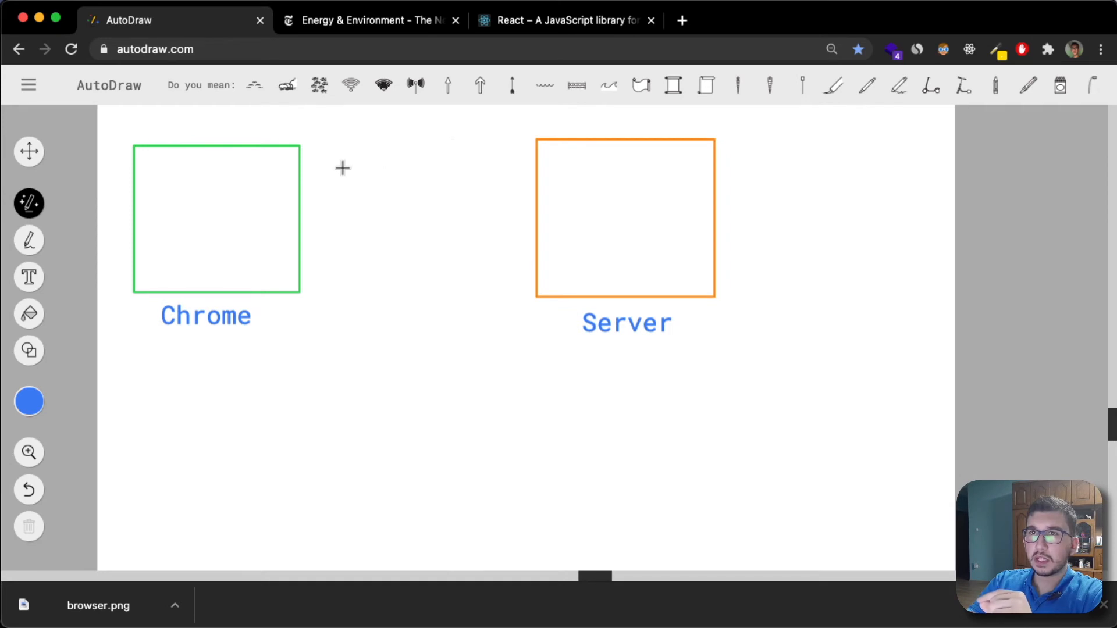
{"action": "left_click_drag", "start_coordinate": [315, 162], "coordinate": [406, 162]}
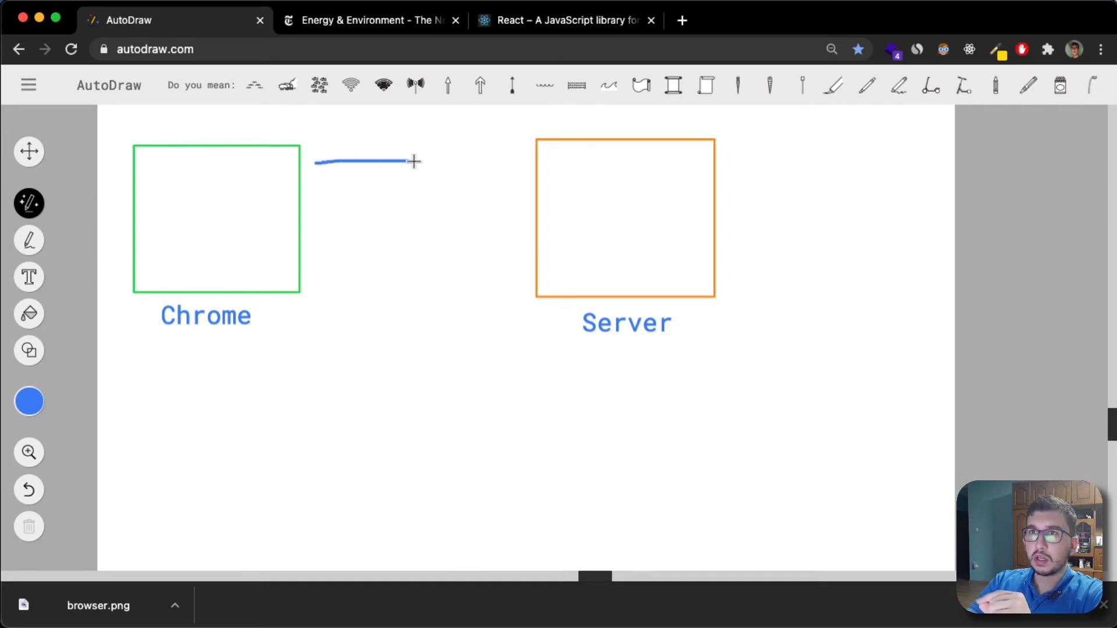
{"action": "left_click_drag", "start_coordinate": [413, 162], "coordinate": [516, 161]}
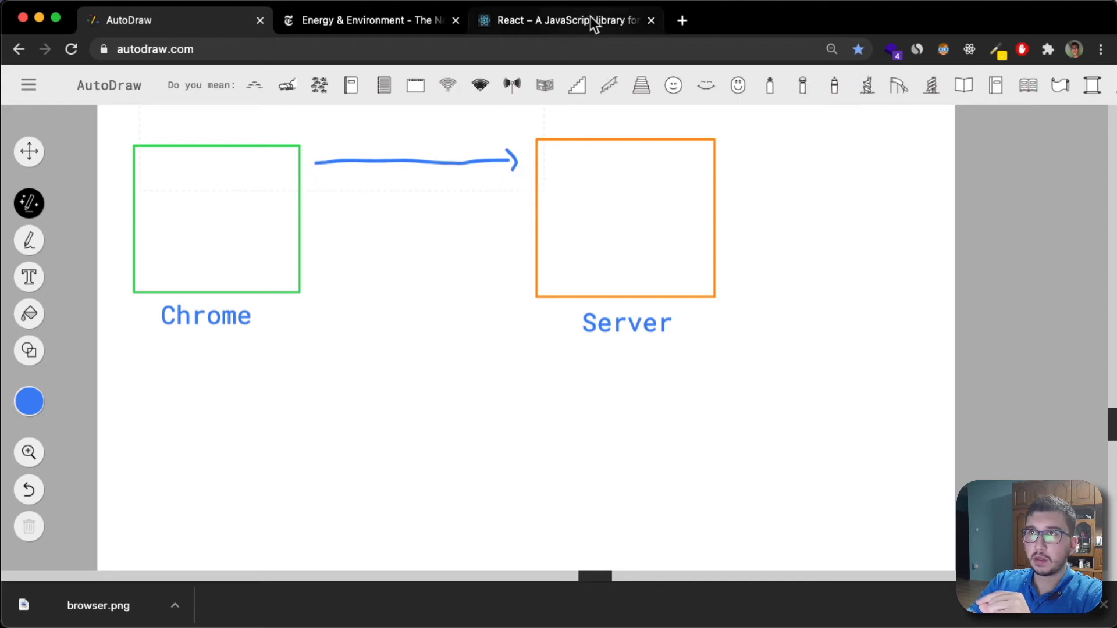
{"action": "left_click", "coordinate": [563, 20]}
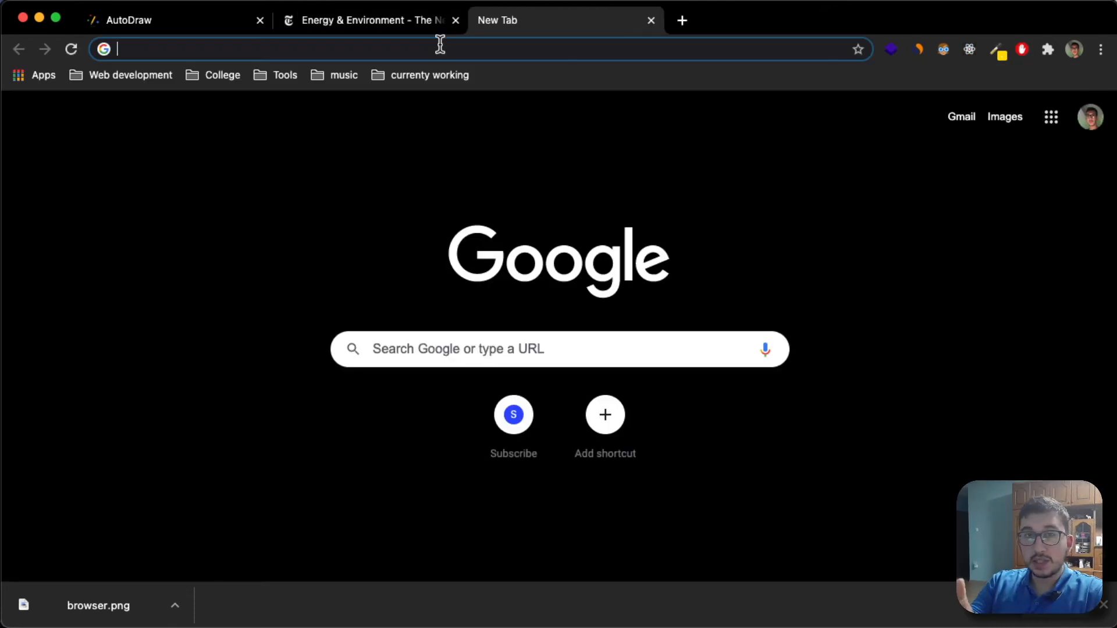
{"action": "type", "text": "https://reactjs.org/"}
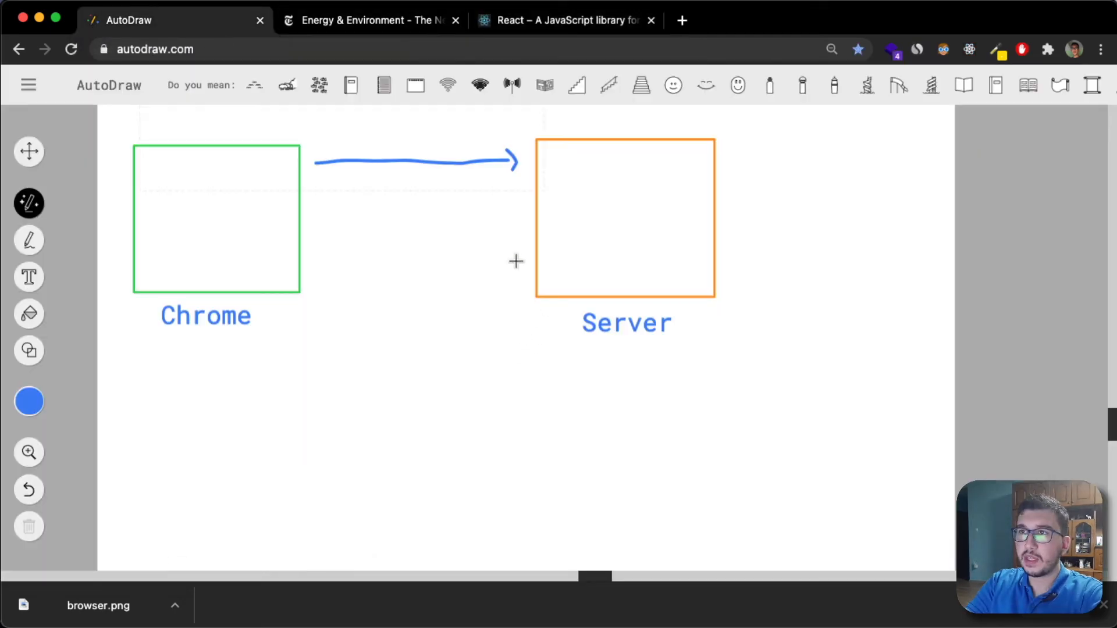
{"action": "mouse_move", "coordinate": [540, 167]}
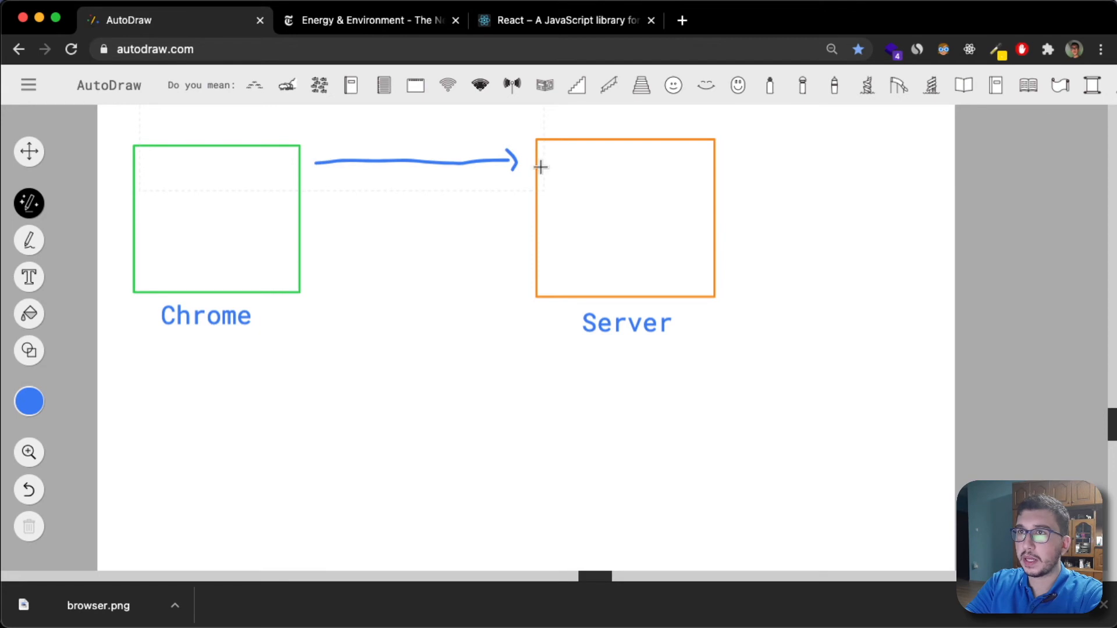
{"action": "left_click_drag", "start_coordinate": [514, 234], "coordinate": [310, 246]}
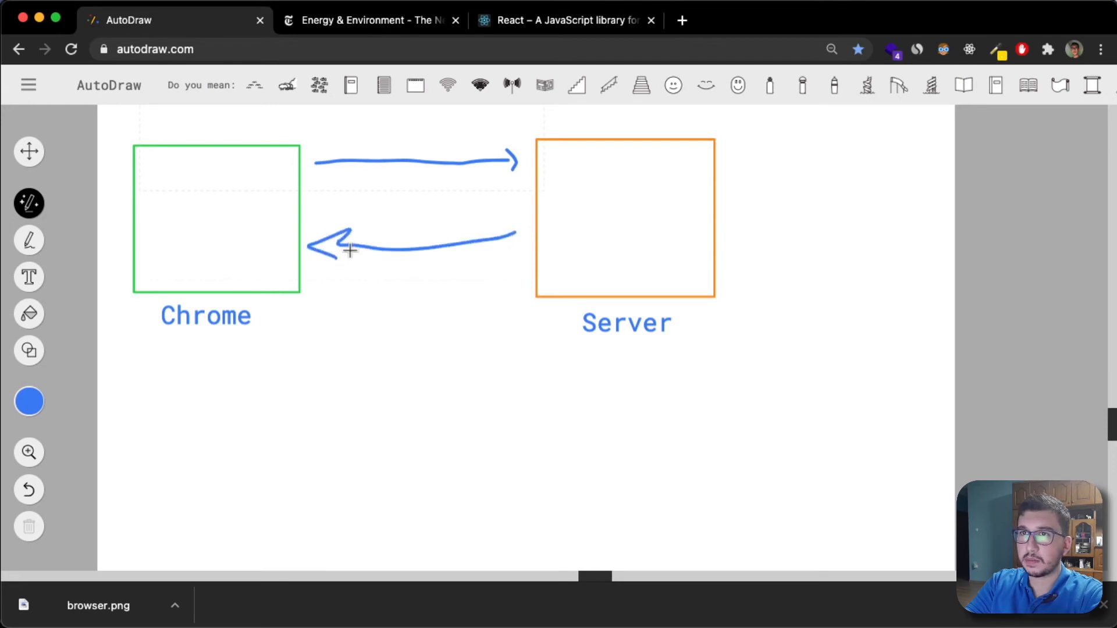
{"action": "left_click", "coordinate": [562, 20]}
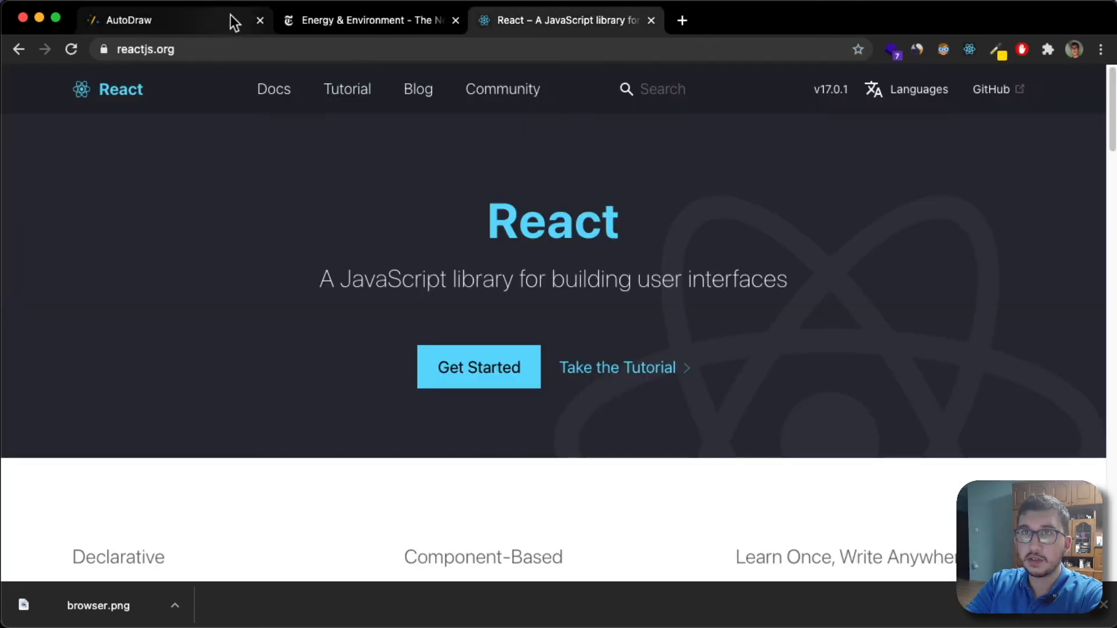
Scroll the diagrams, then open React's 'Tutorial: Intro to React' page and highlight its title
{"action": "left_click", "coordinate": [128, 20]}
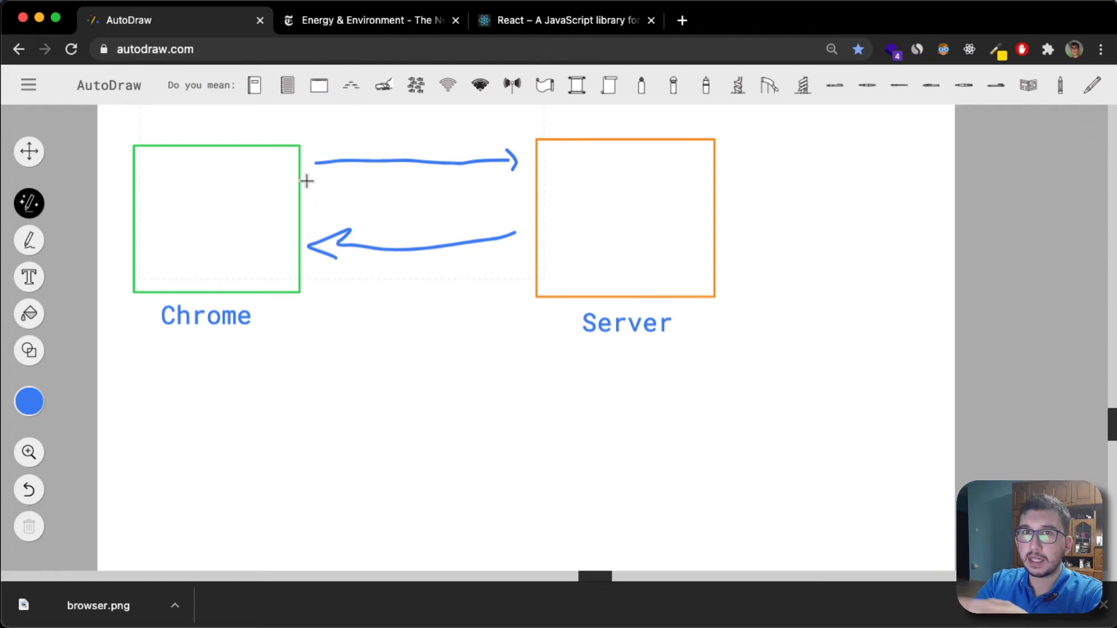
{"action": "scroll", "scroll_direction": "down", "scroll_amount": 3}
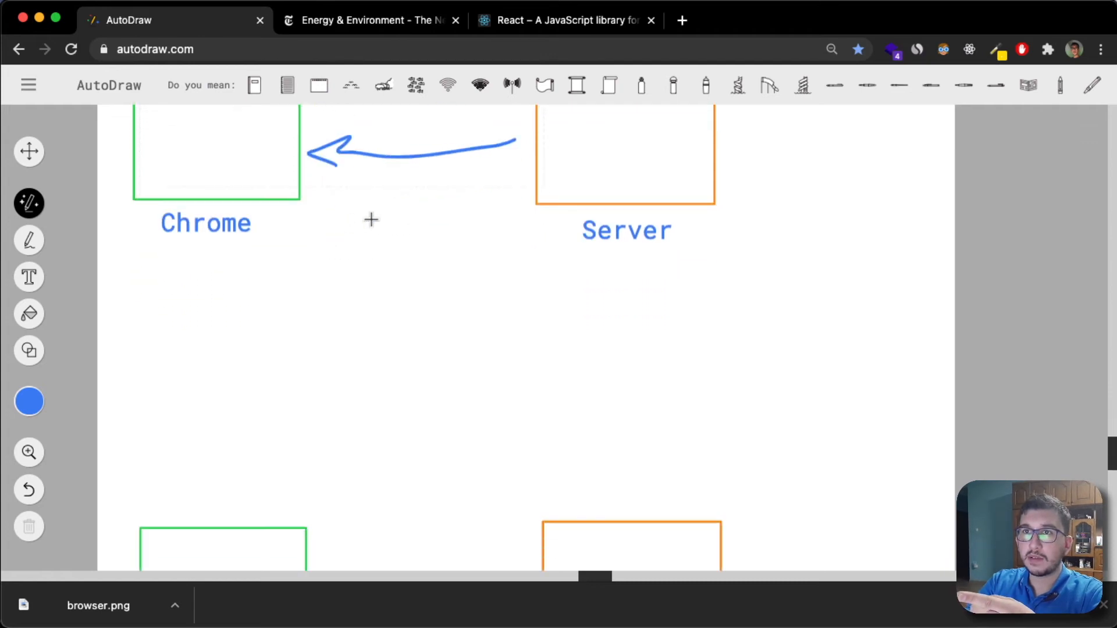
{"action": "scroll", "scroll_direction": "down", "scroll_amount": 3}
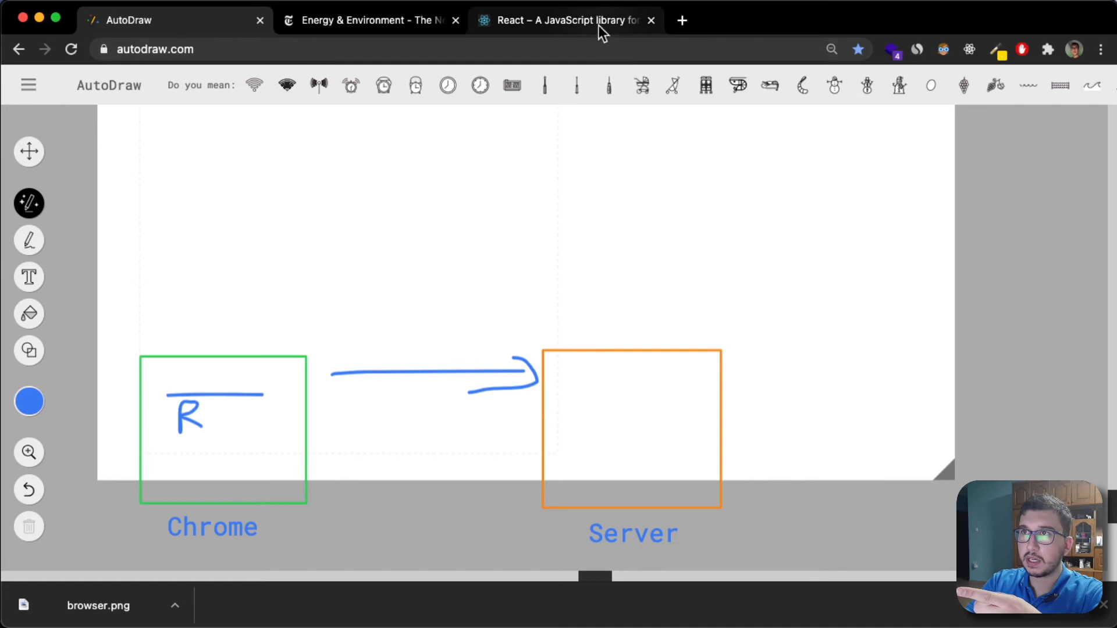
{"action": "left_click", "coordinate": [563, 20]}
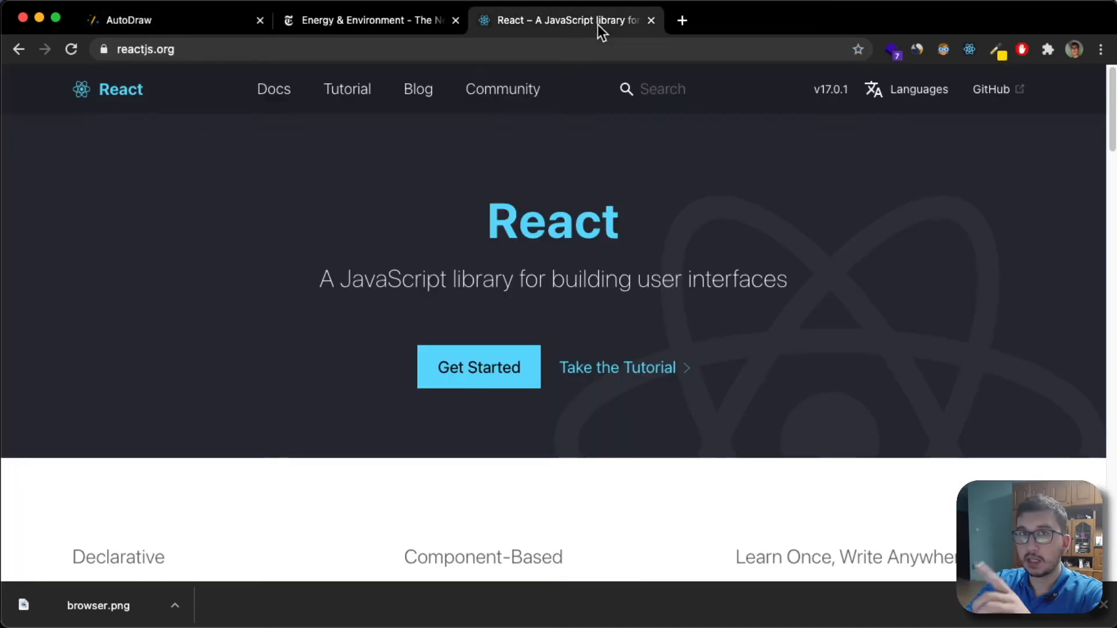
{"action": "mouse_move", "coordinate": [419, 90]}
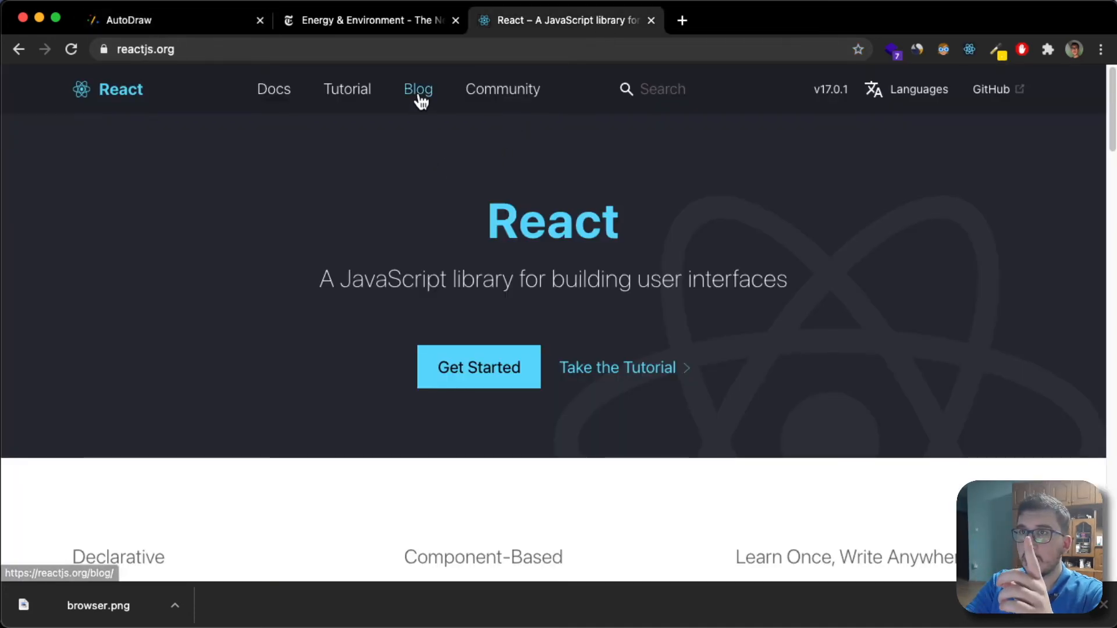
{"action": "left_click", "coordinate": [368, 20]}
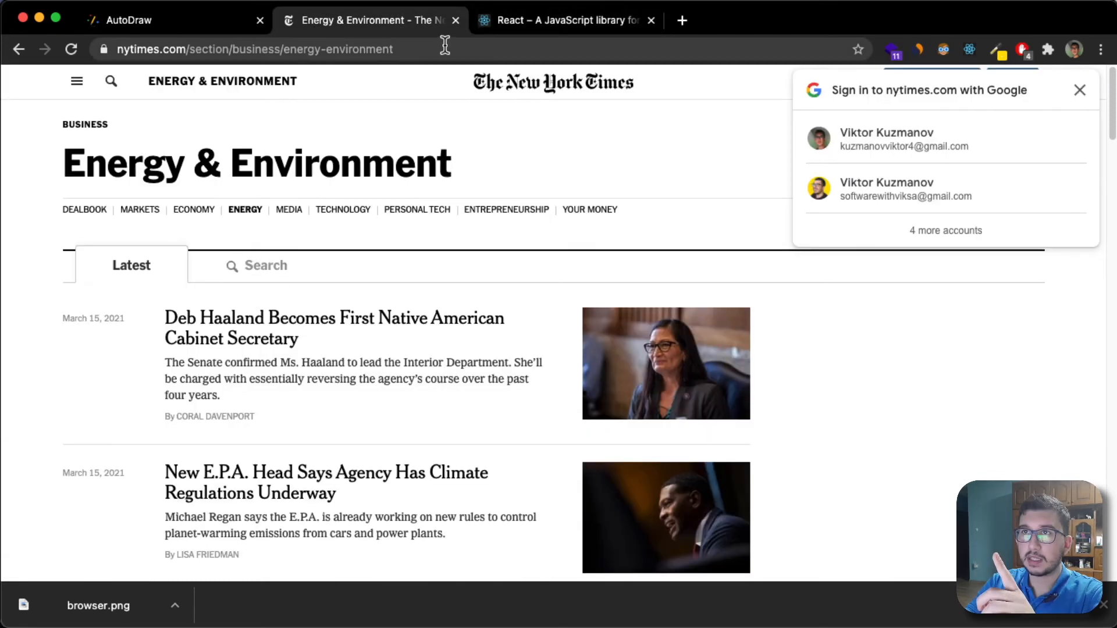
{"action": "mouse_move", "coordinate": [403, 240]}
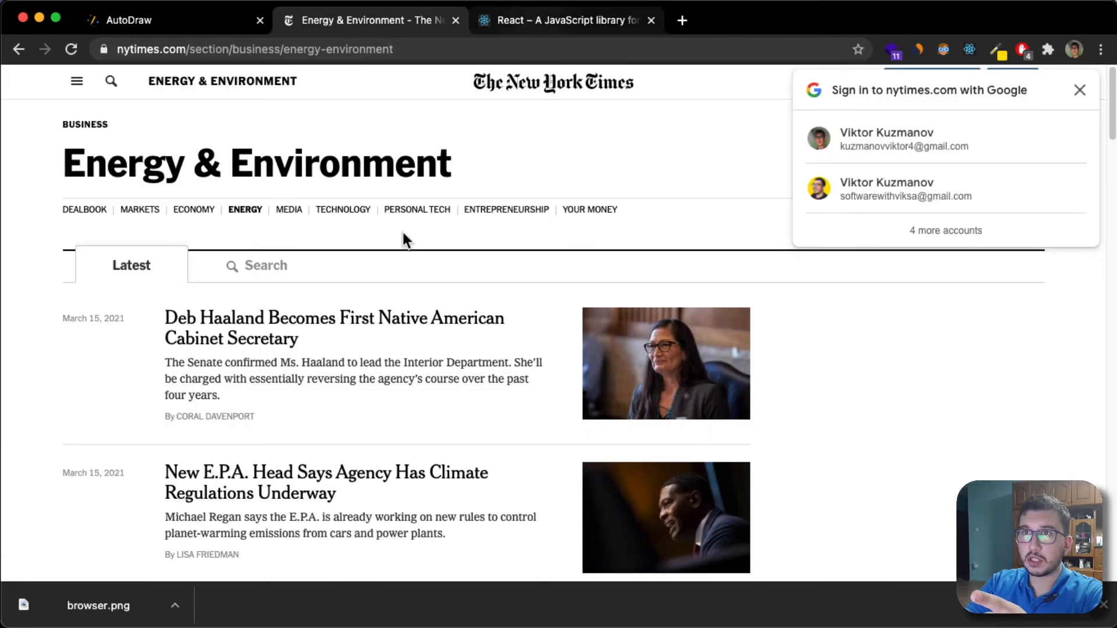
{"action": "left_click", "coordinate": [566, 19]}
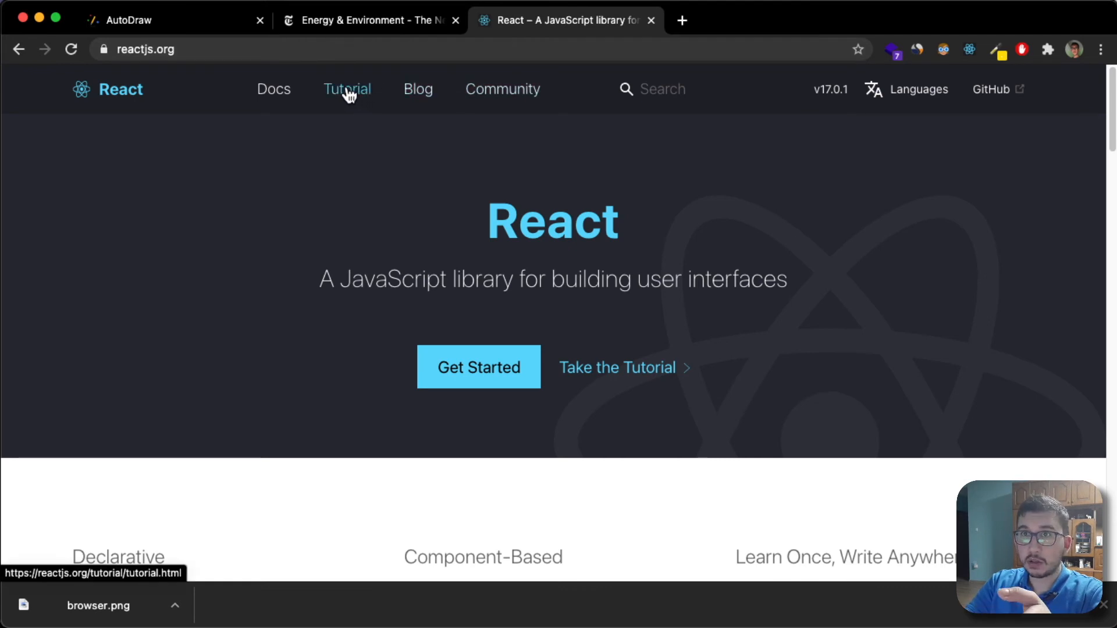
{"action": "left_click", "coordinate": [346, 89]}
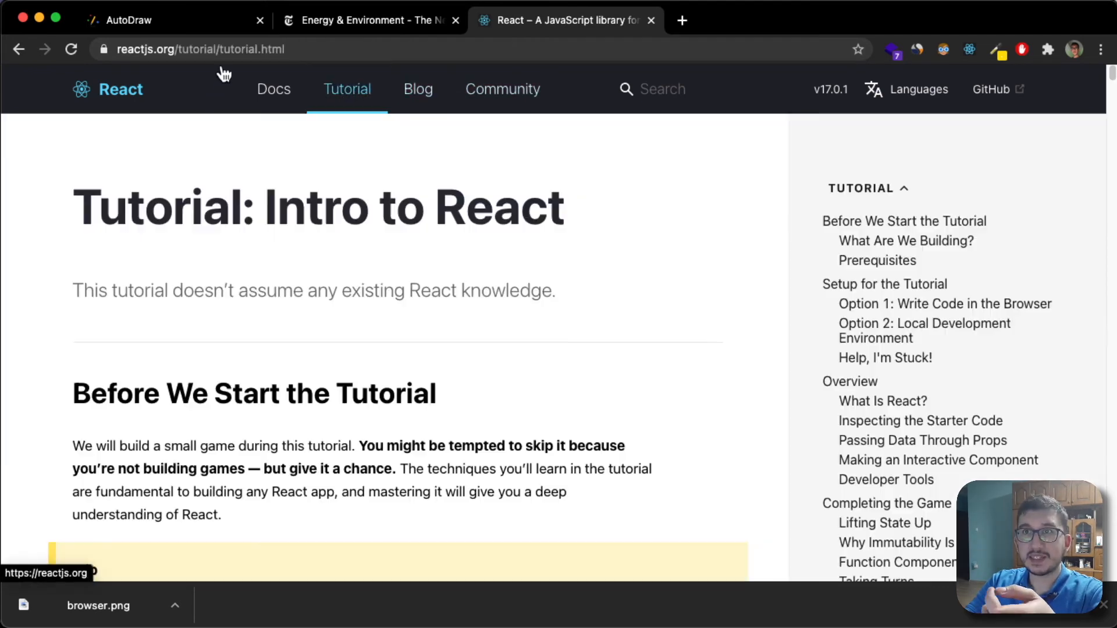
{"action": "left_click_drag", "start_coordinate": [176, 207], "coordinate": [380, 207]}
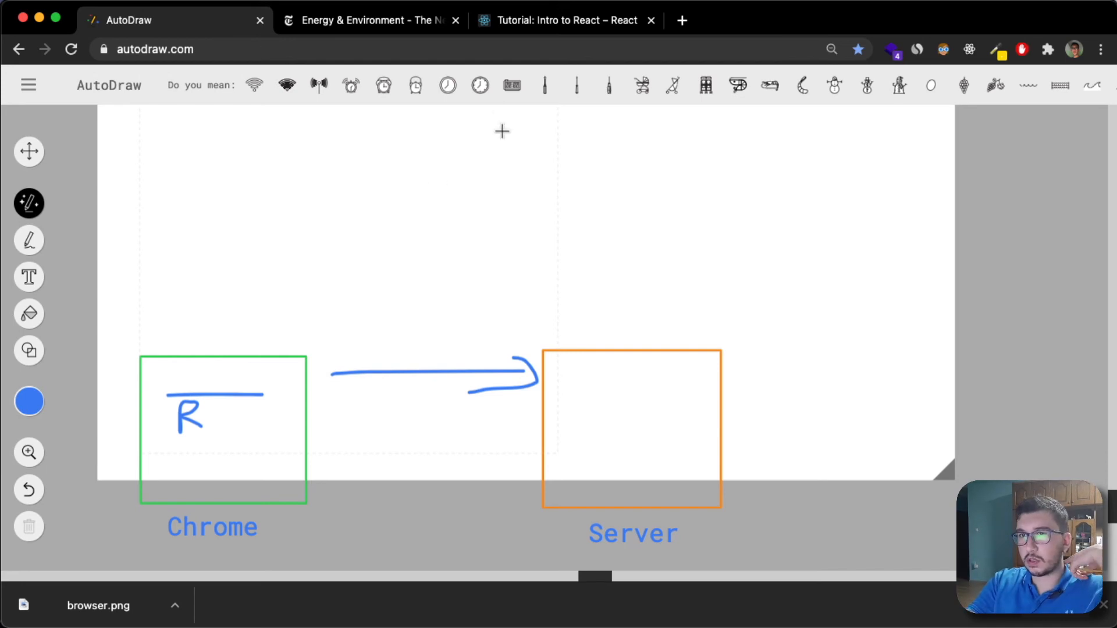
Draw a Server-to-Chrome return arrow labeled 'index' and write a note above the curve
{"action": "left_click", "coordinate": [563, 20]}
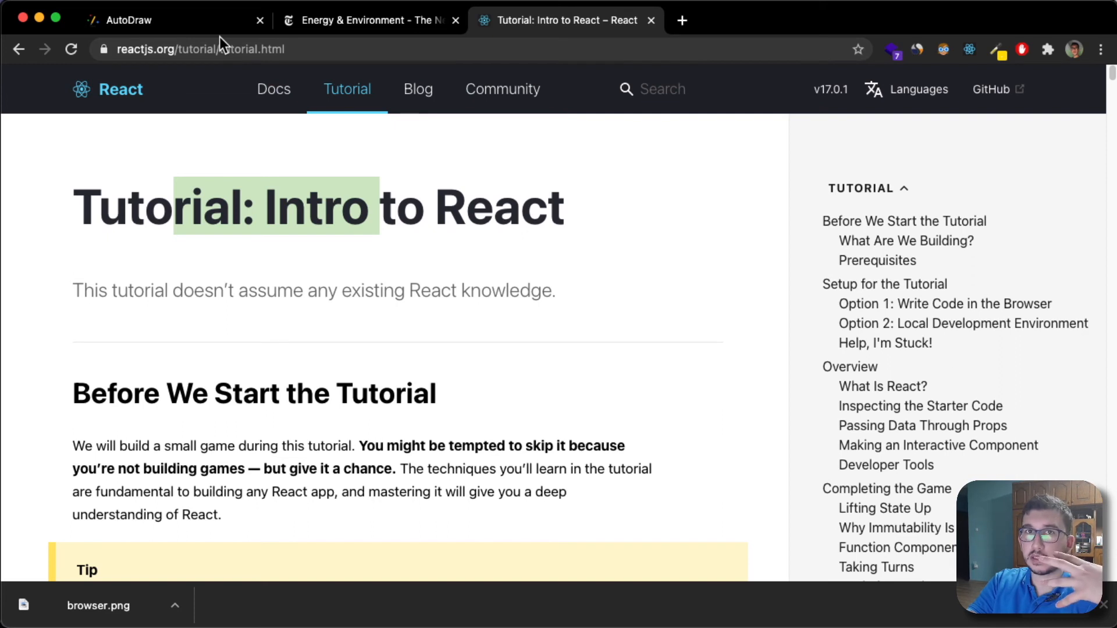
{"action": "mouse_move", "coordinate": [174, 20]}
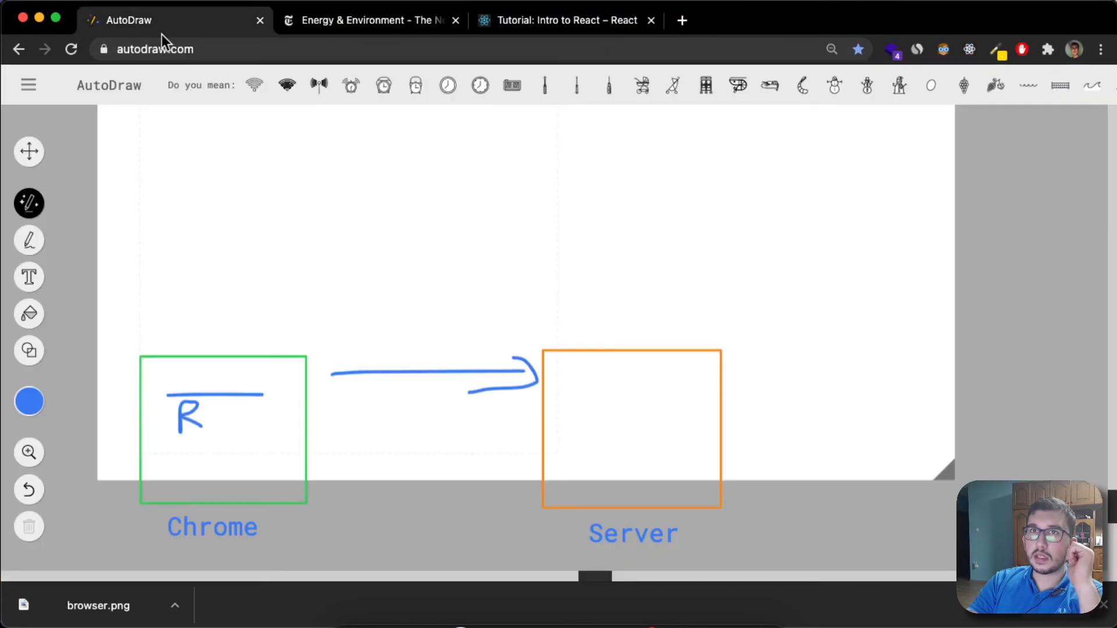
{"action": "mouse_move", "coordinate": [324, 376]}
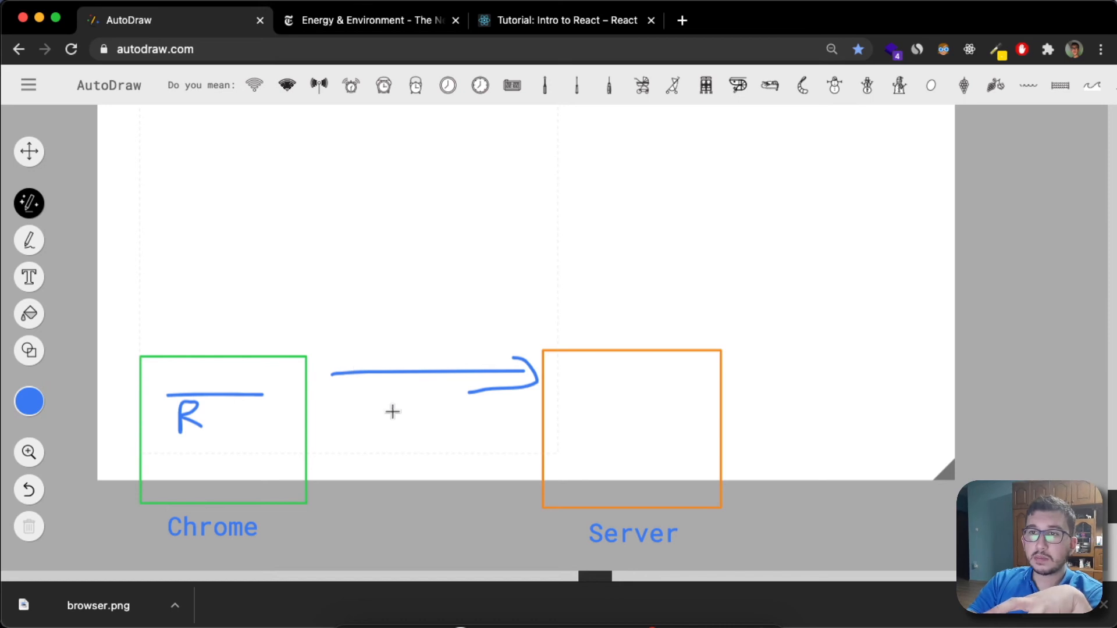
{"action": "mouse_move", "coordinate": [426, 372]}
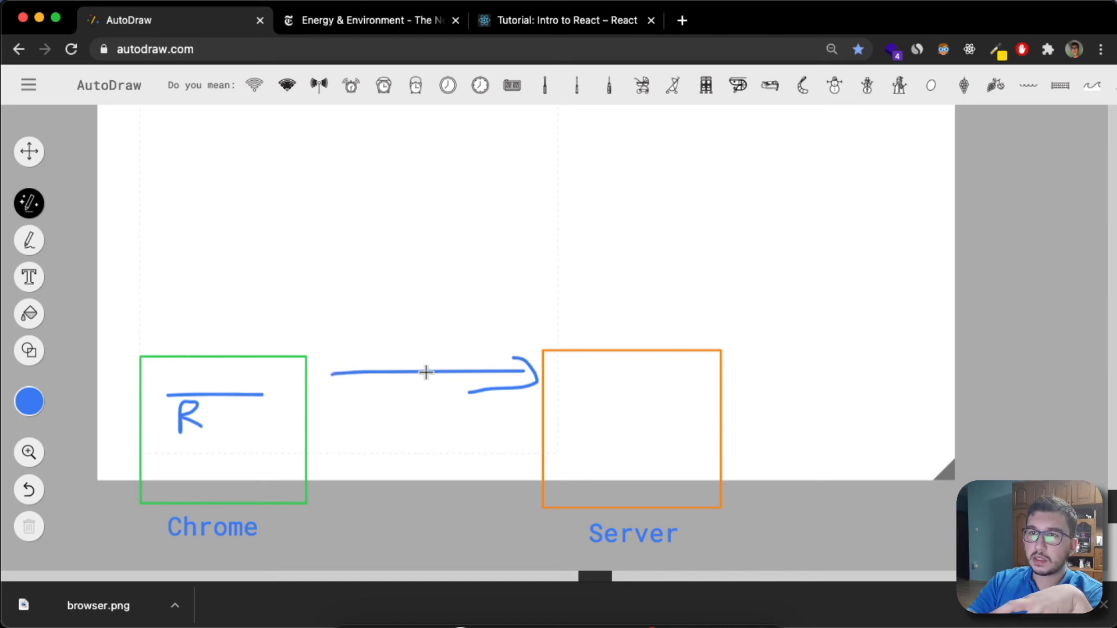
{"action": "left_click_drag", "start_coordinate": [520, 463], "coordinate": [307, 471]}
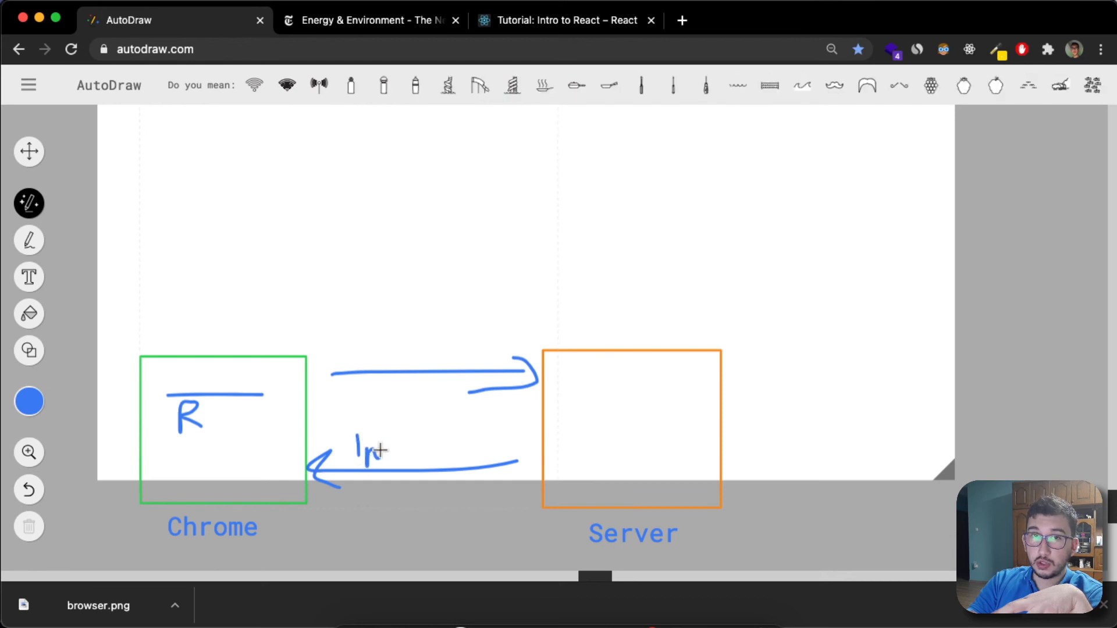
{"action": "left_click_drag", "start_coordinate": [384, 449], "coordinate": [428, 445]}
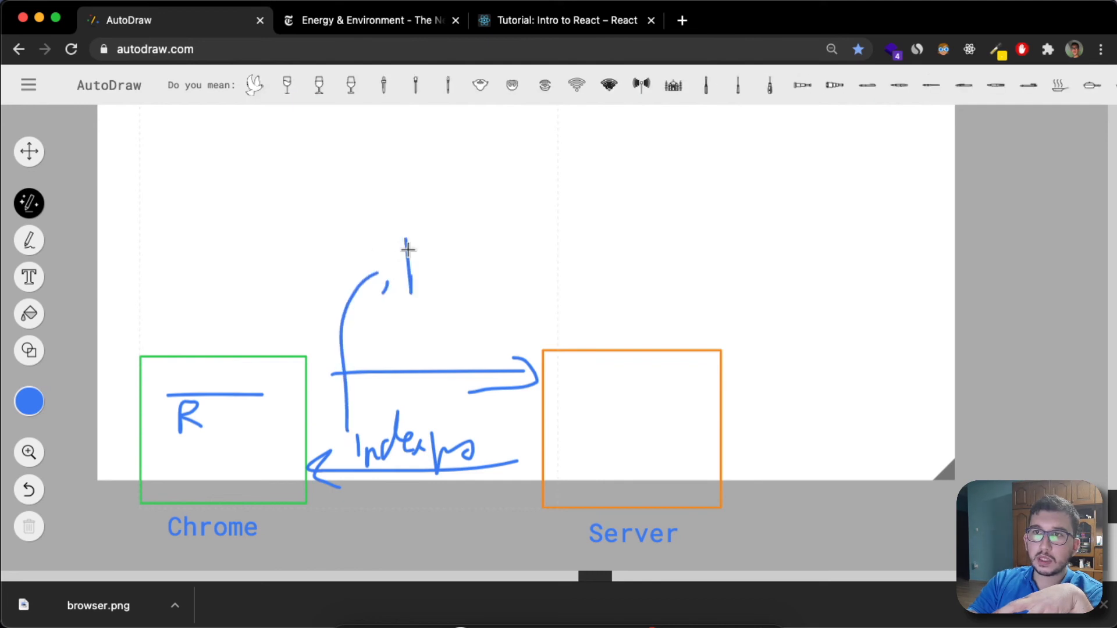
{"action": "left_click_drag", "start_coordinate": [409, 246], "coordinate": [457, 264]}
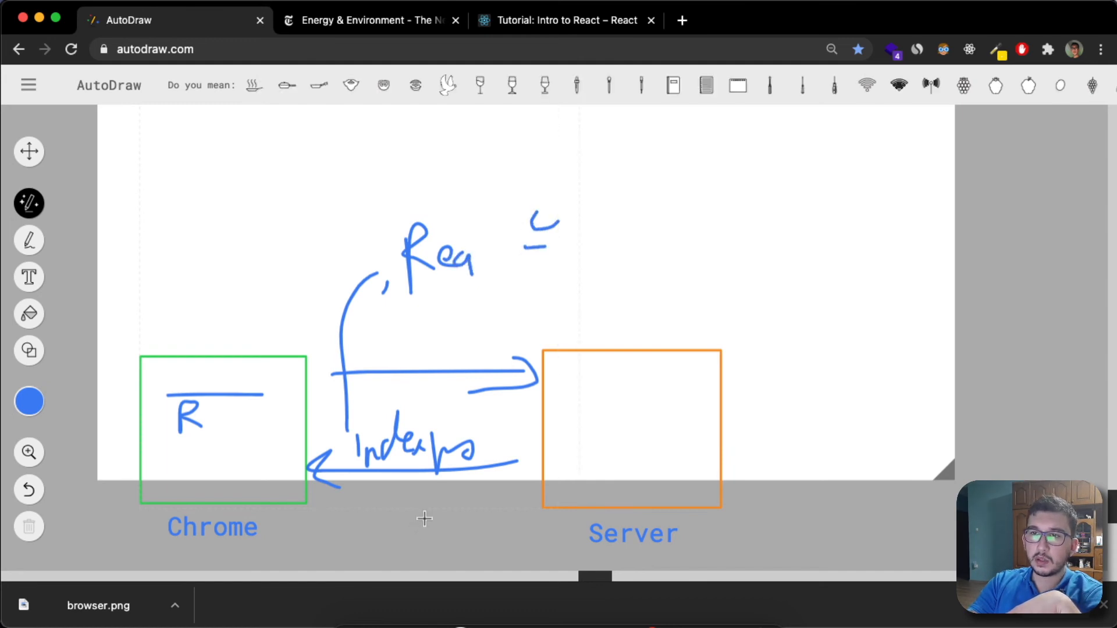
{"action": "mouse_move", "coordinate": [438, 460]}
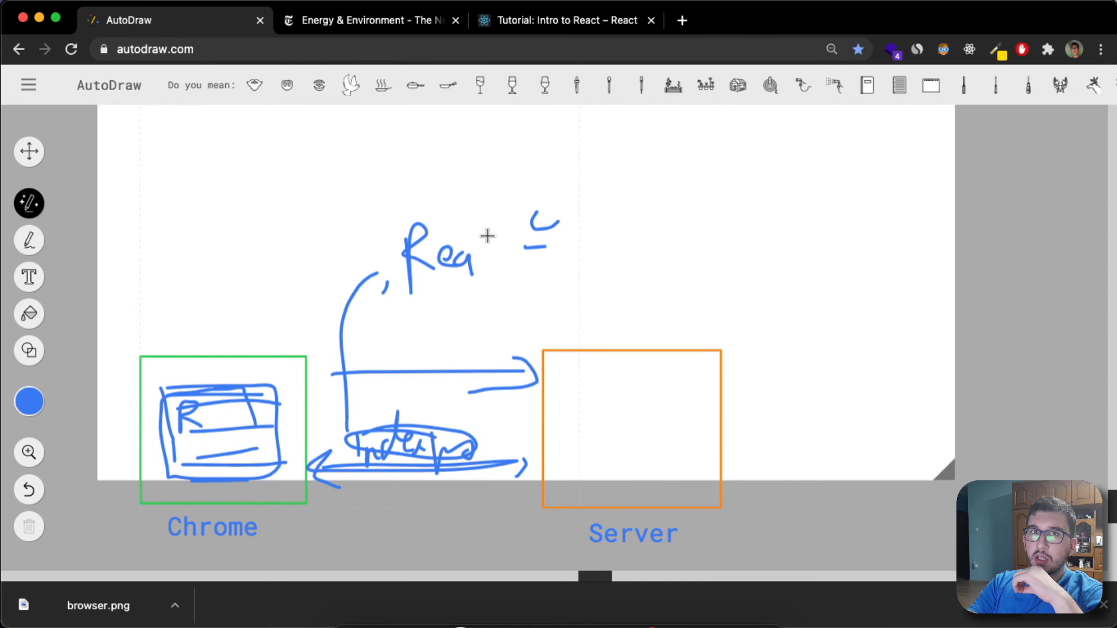
{"action": "mouse_move", "coordinate": [448, 398]}
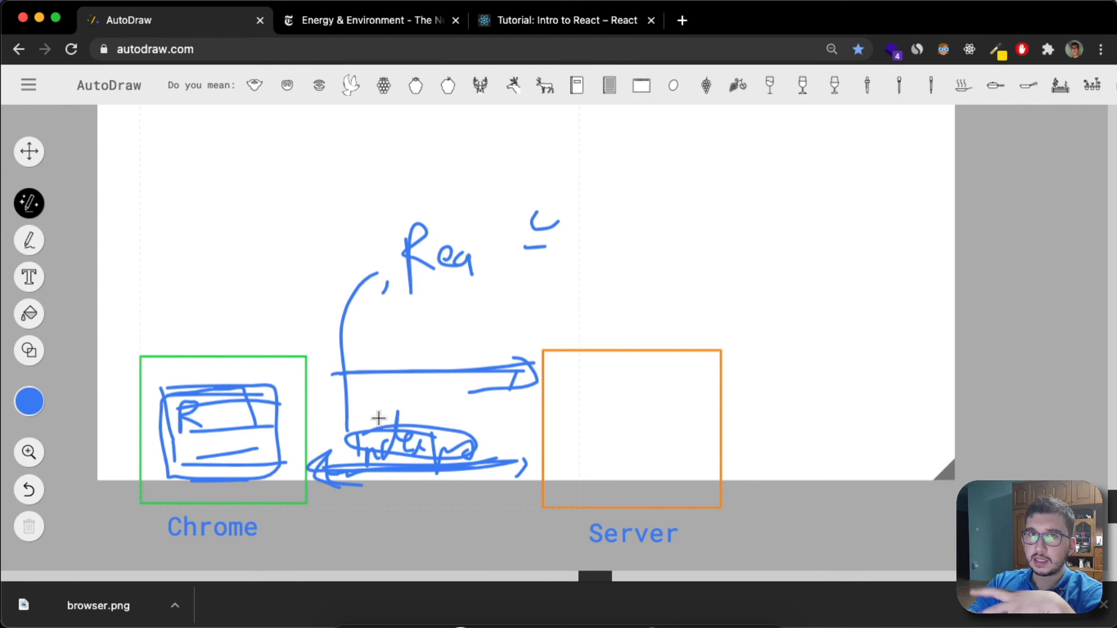
{"action": "mouse_move", "coordinate": [388, 51]}
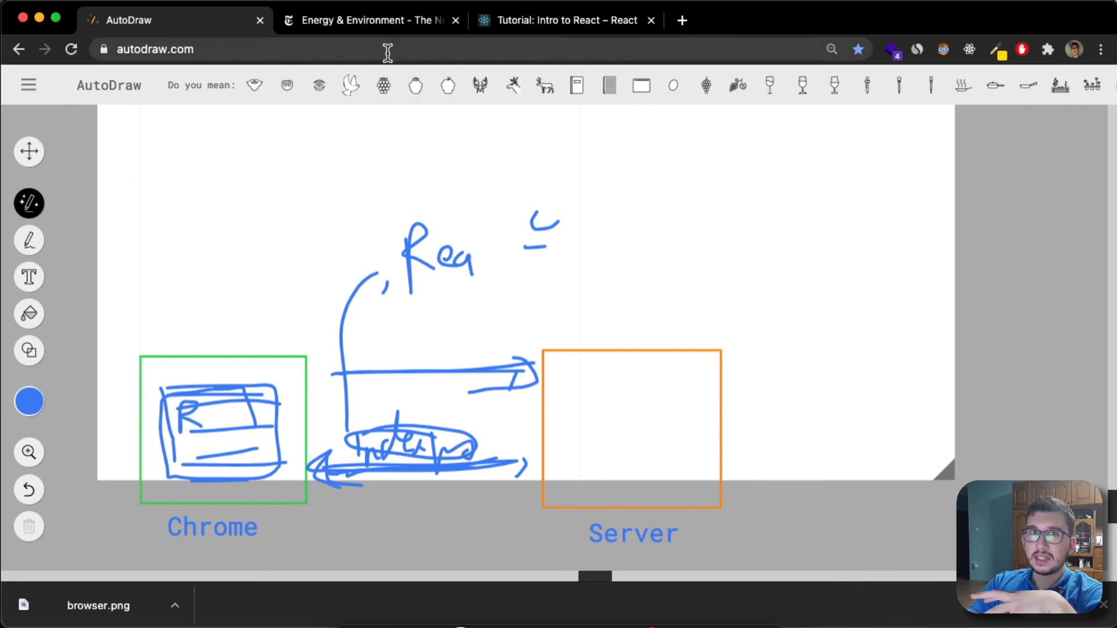
{"action": "mouse_move", "coordinate": [380, 48]}
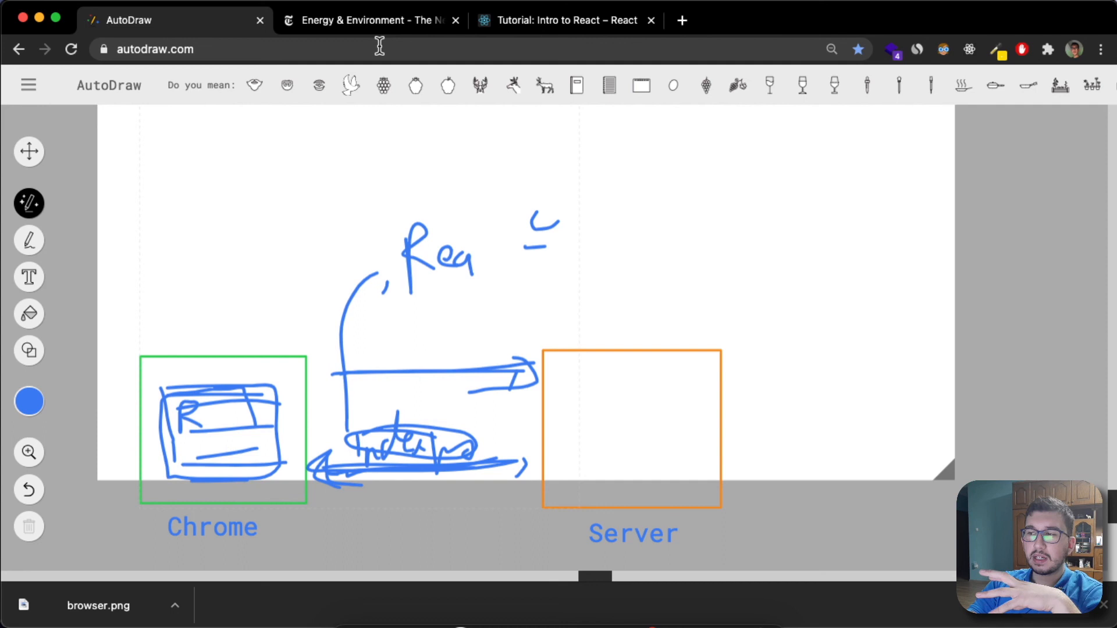
Switch to the New York Times and open its Media section
{"action": "left_click", "coordinate": [371, 20]}
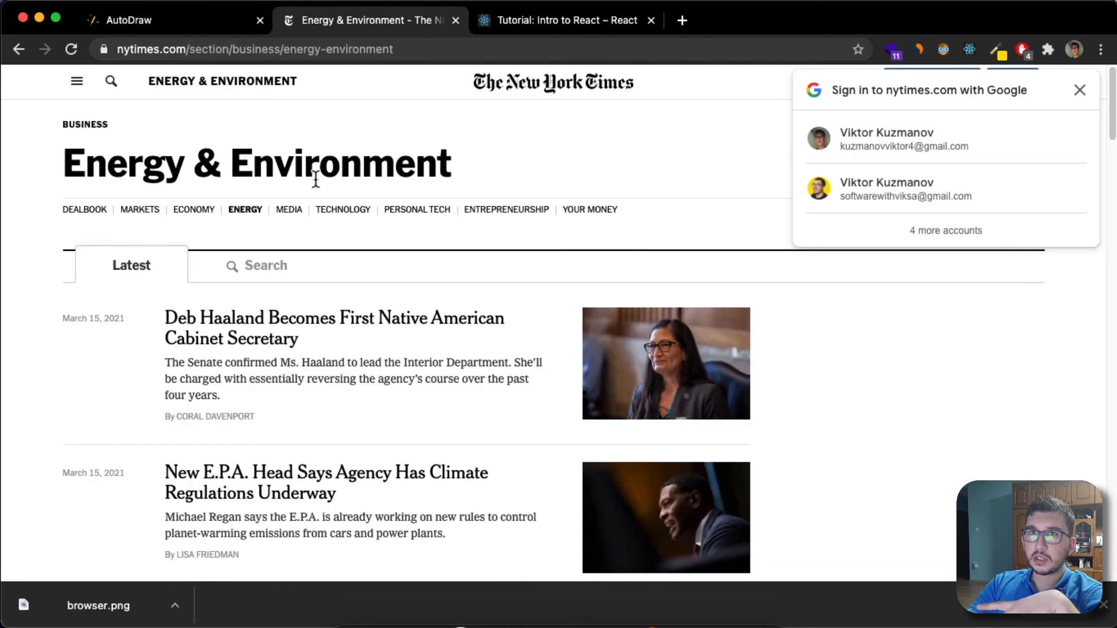
{"action": "left_click", "coordinate": [288, 209]}
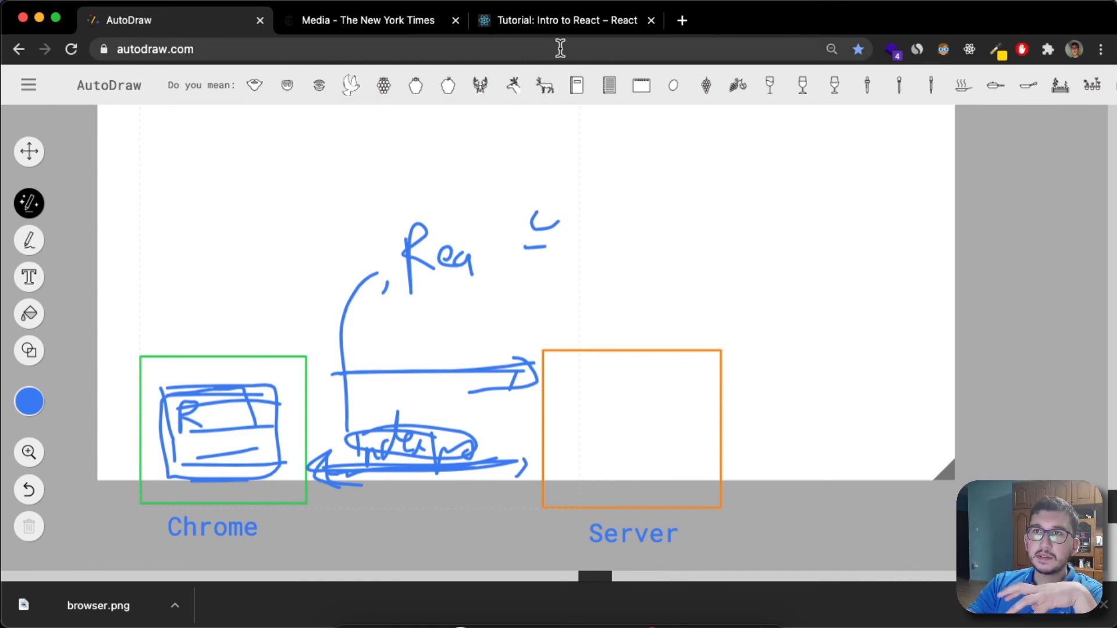
{"action": "mouse_move", "coordinate": [478, 153]}
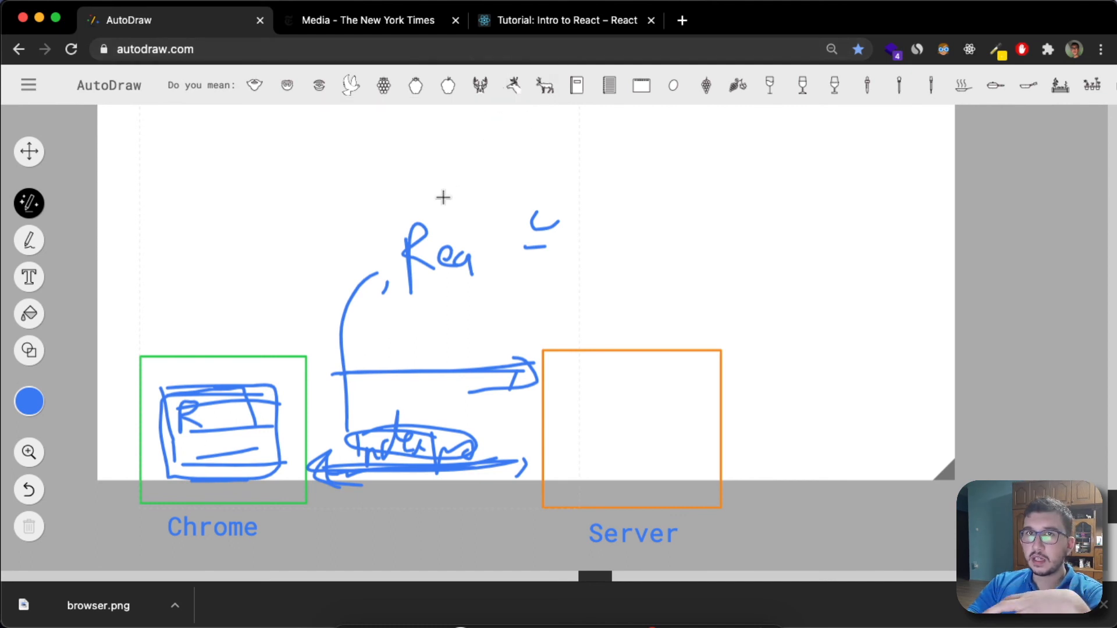
{"action": "mouse_move", "coordinate": [442, 190]}
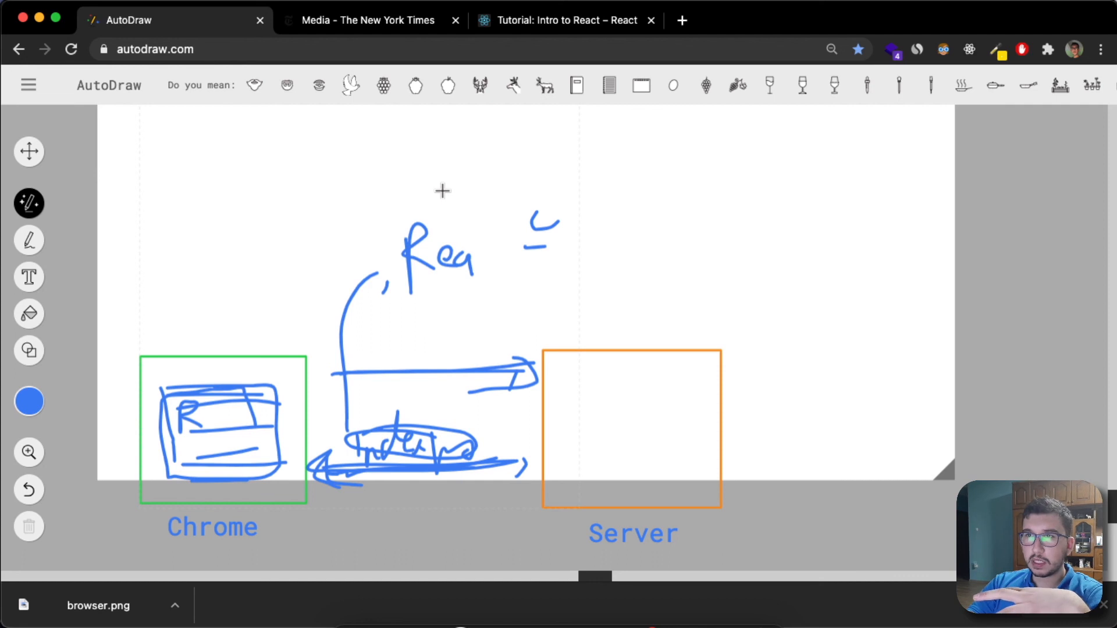
Bring the React 'Tutorial: Intro to React' tab back on screen
{"action": "left_click", "coordinate": [563, 20]}
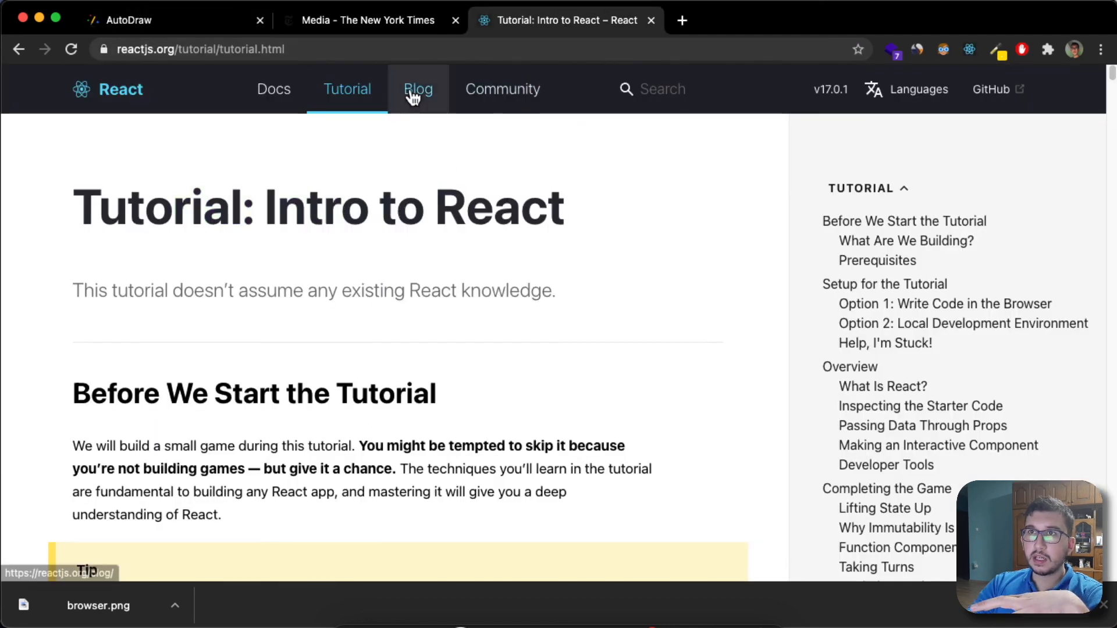
Visit the React blog post and Community page, ending on the Docs 'Getting Started' page
{"action": "left_click", "coordinate": [418, 89]}
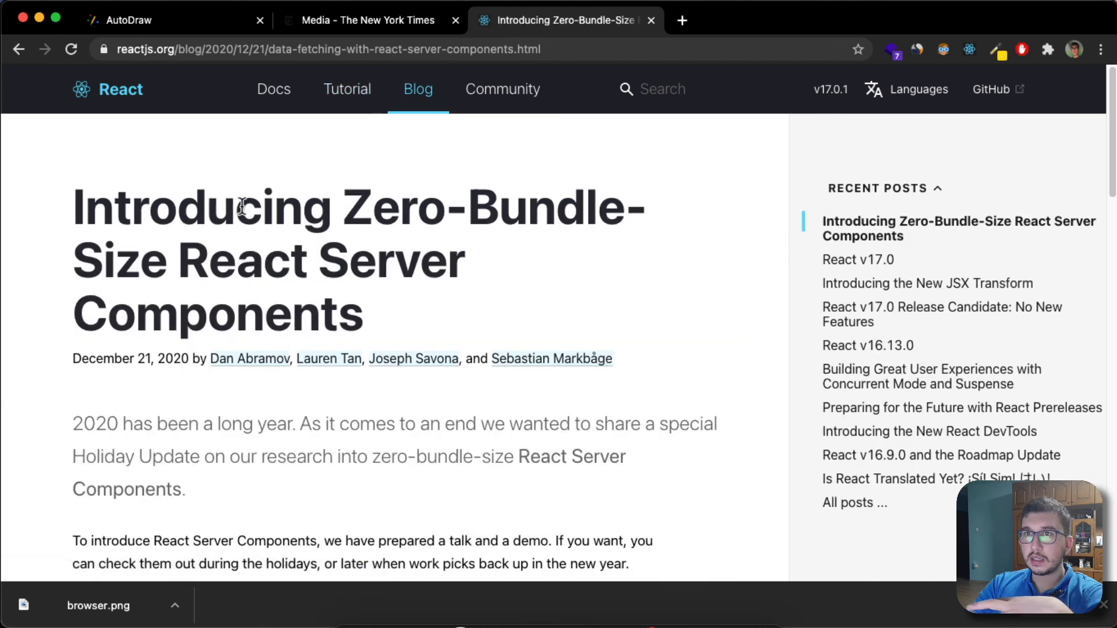
{"action": "mouse_move", "coordinate": [315, 181]}
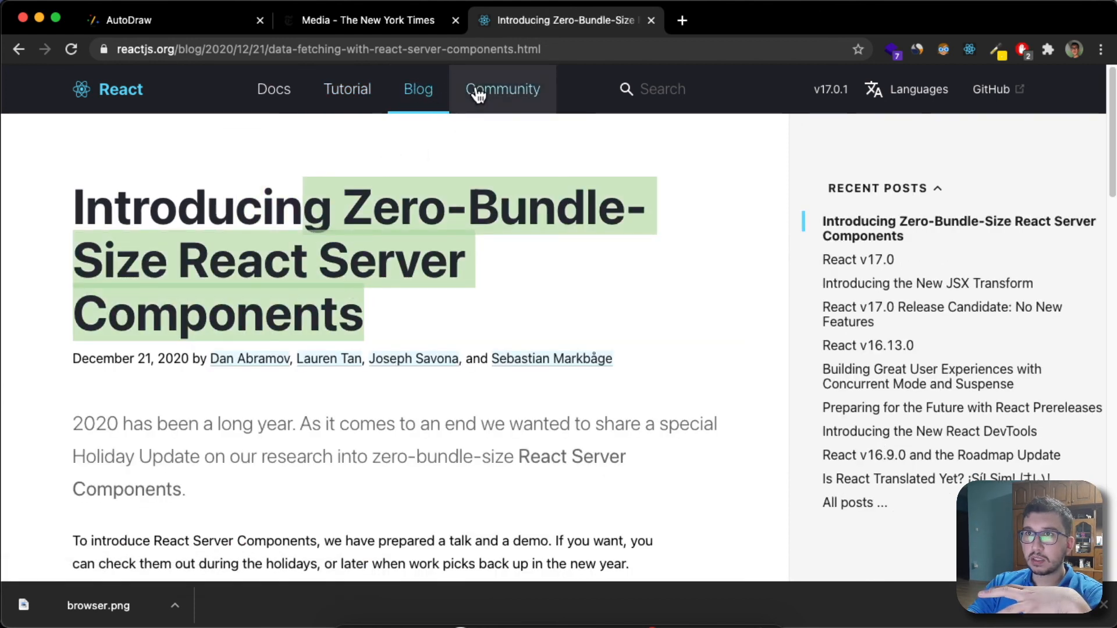
{"action": "left_click", "coordinate": [503, 89]}
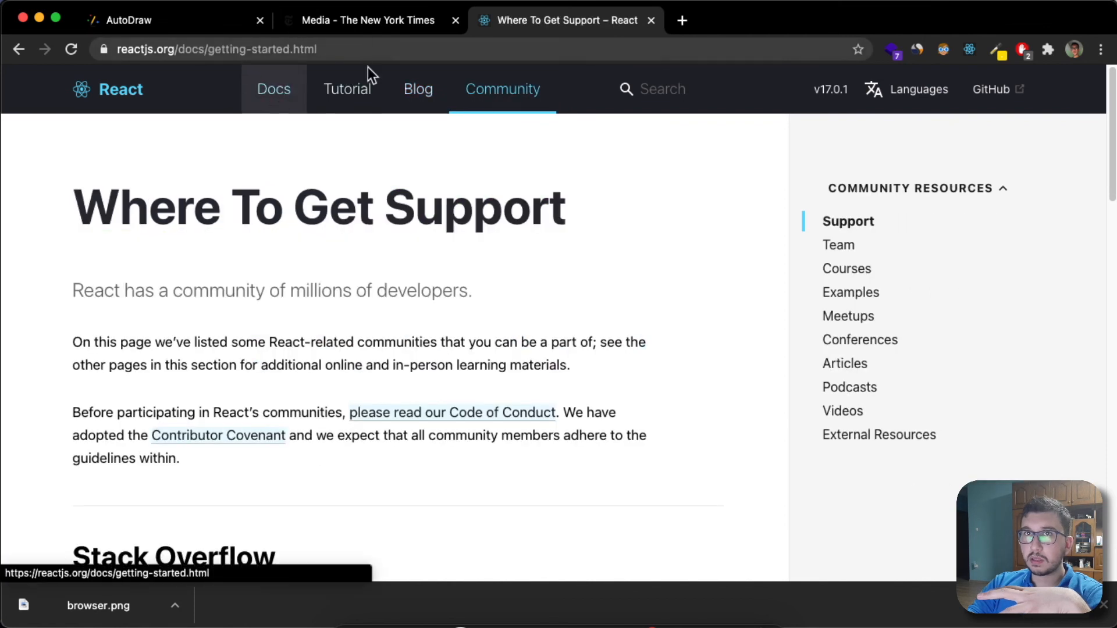
{"action": "left_click", "coordinate": [274, 89]}
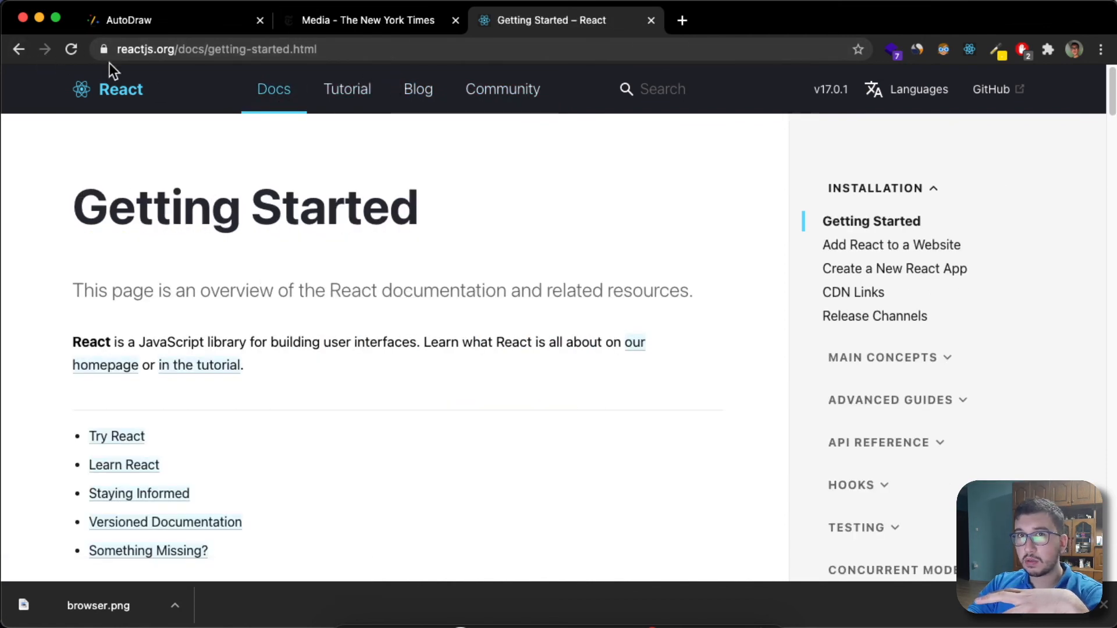
{"action": "mouse_move", "coordinate": [108, 88]}
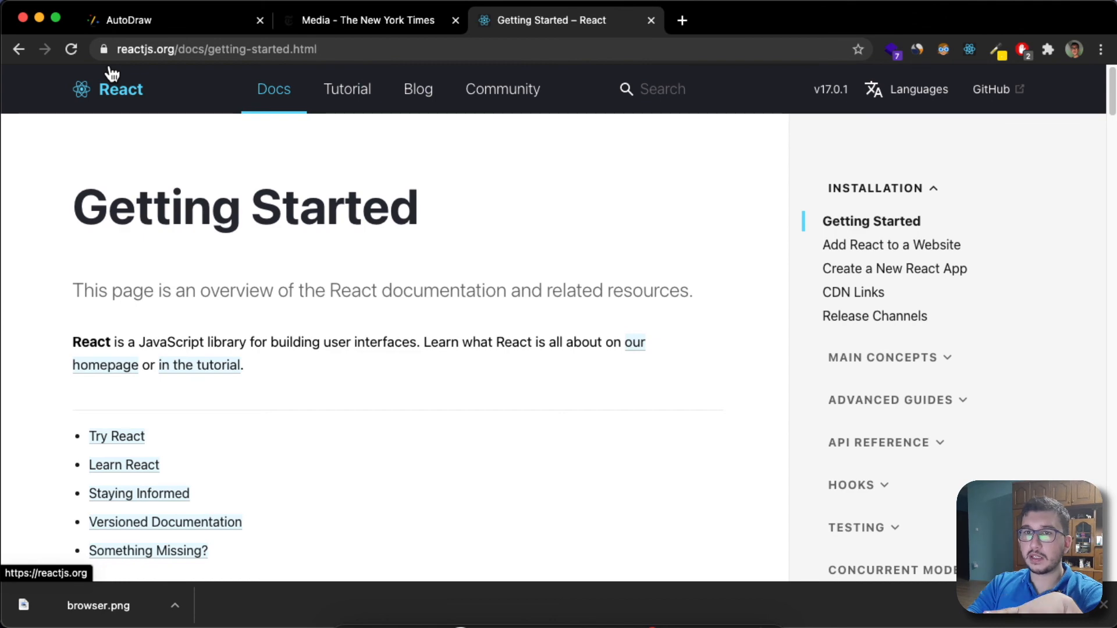